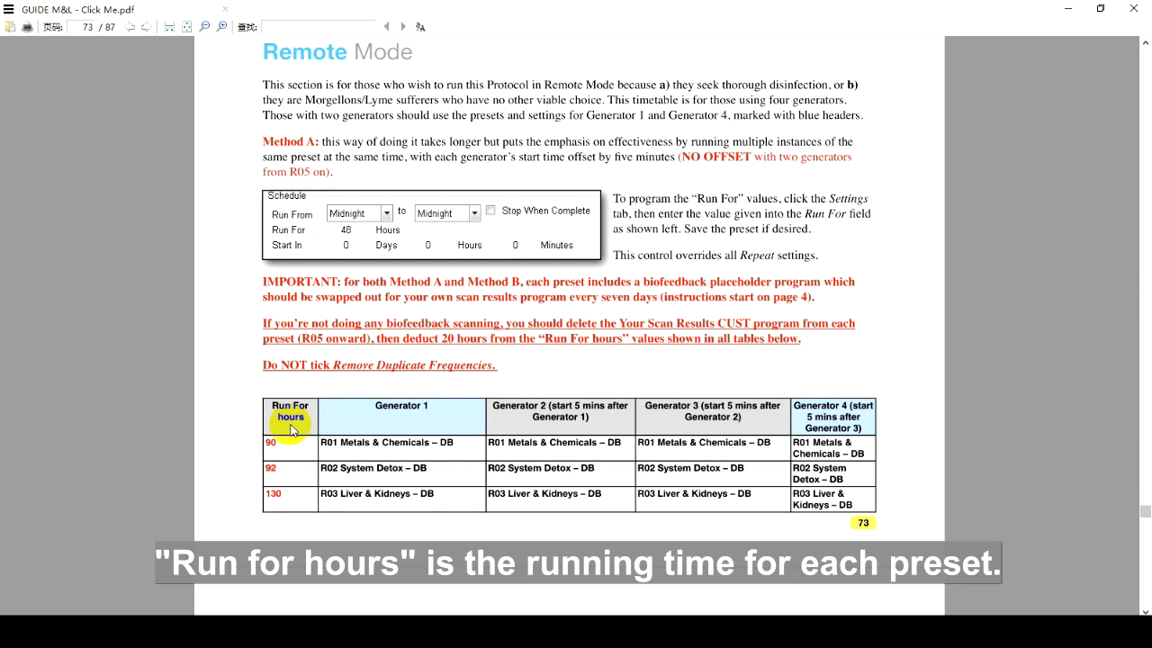
mouse_move(290, 454)
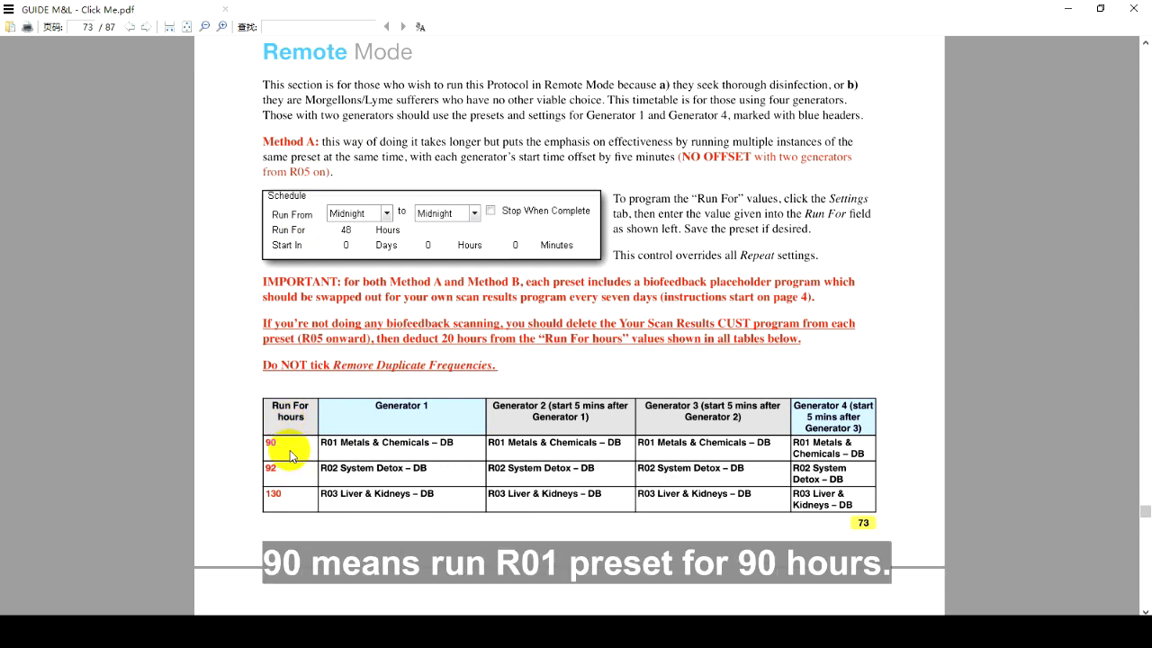
mouse_move(288, 454)
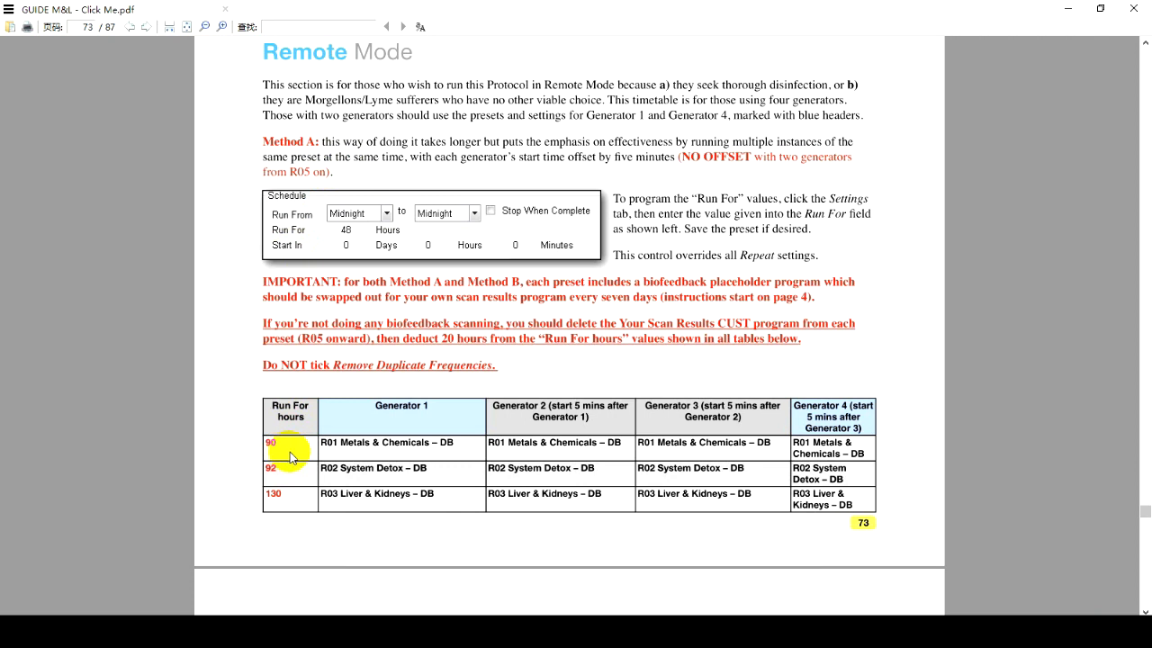
mouse_move(698, 460)
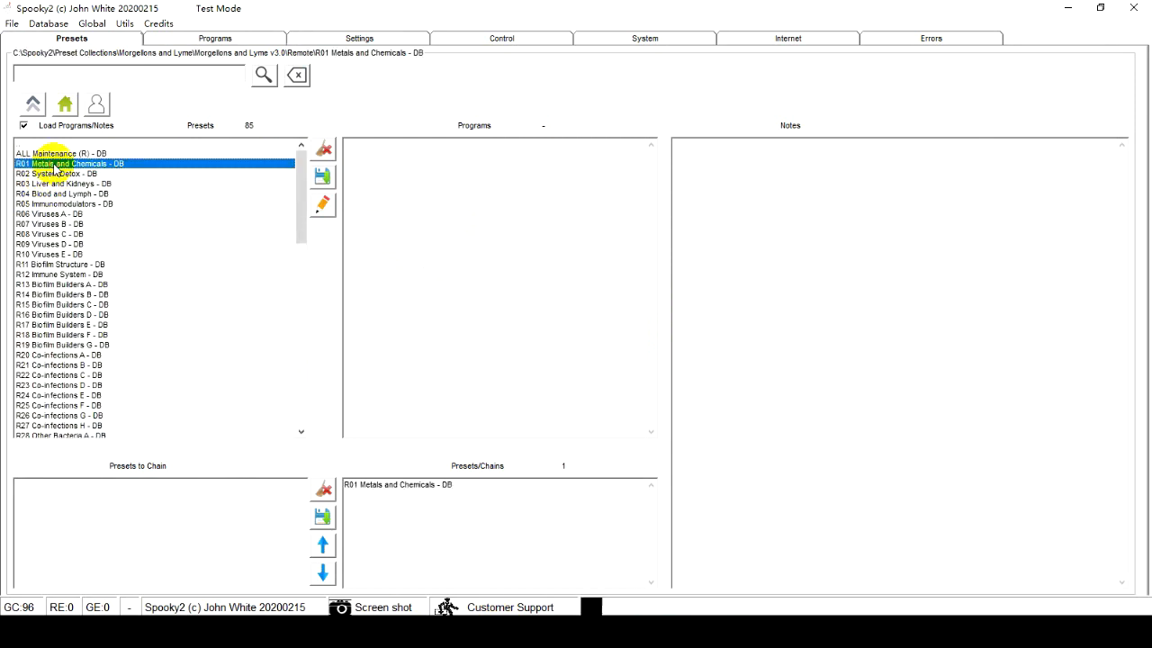
- Set the Run For hours for R01 Metals and Chemicals - DB in Settings and return to Presets
left_click(358, 38)
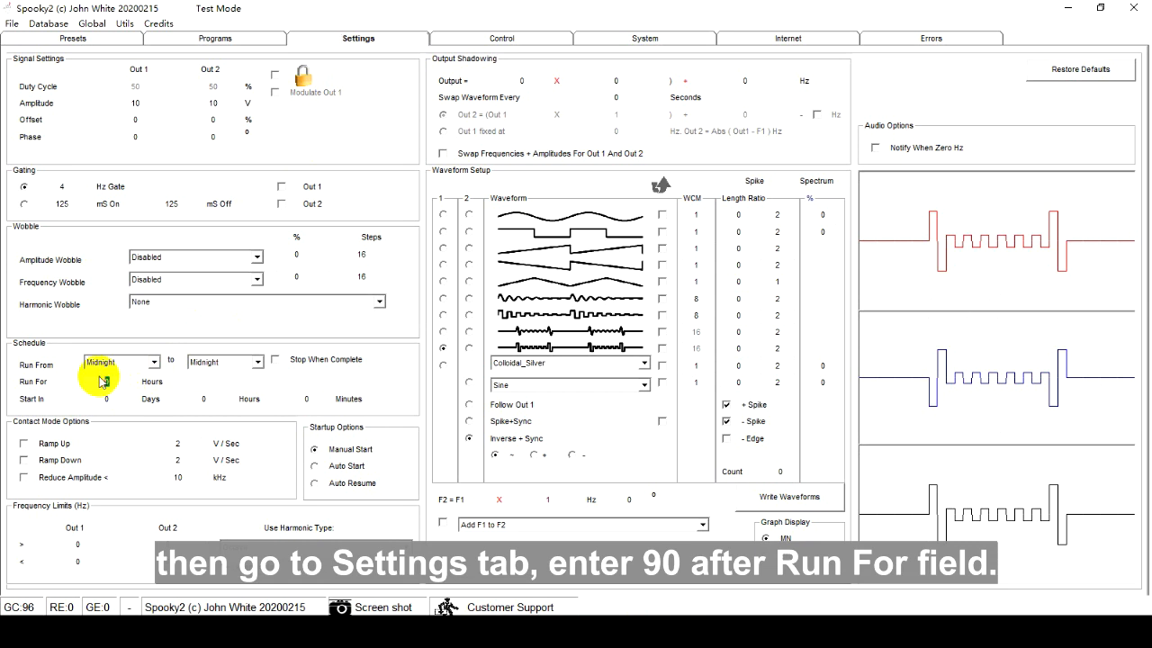
mouse_move(104, 378)
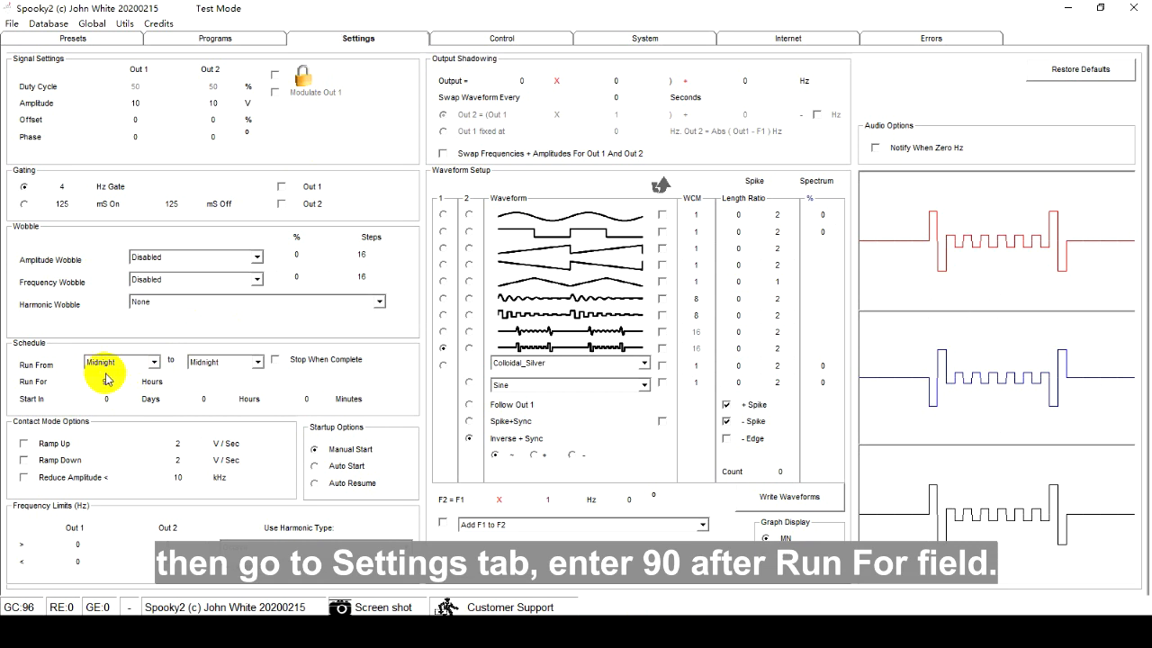
left_click(72, 38)
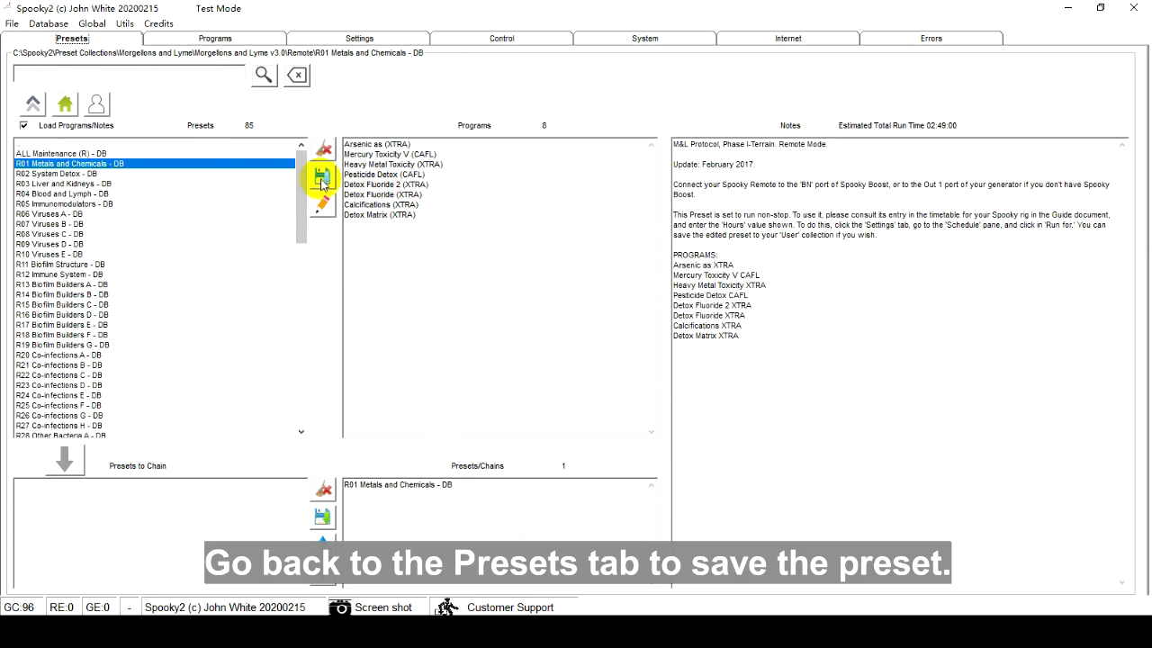
- Create a new M&L folder in the User presets from the save dialog and enter it
left_click(320, 176)
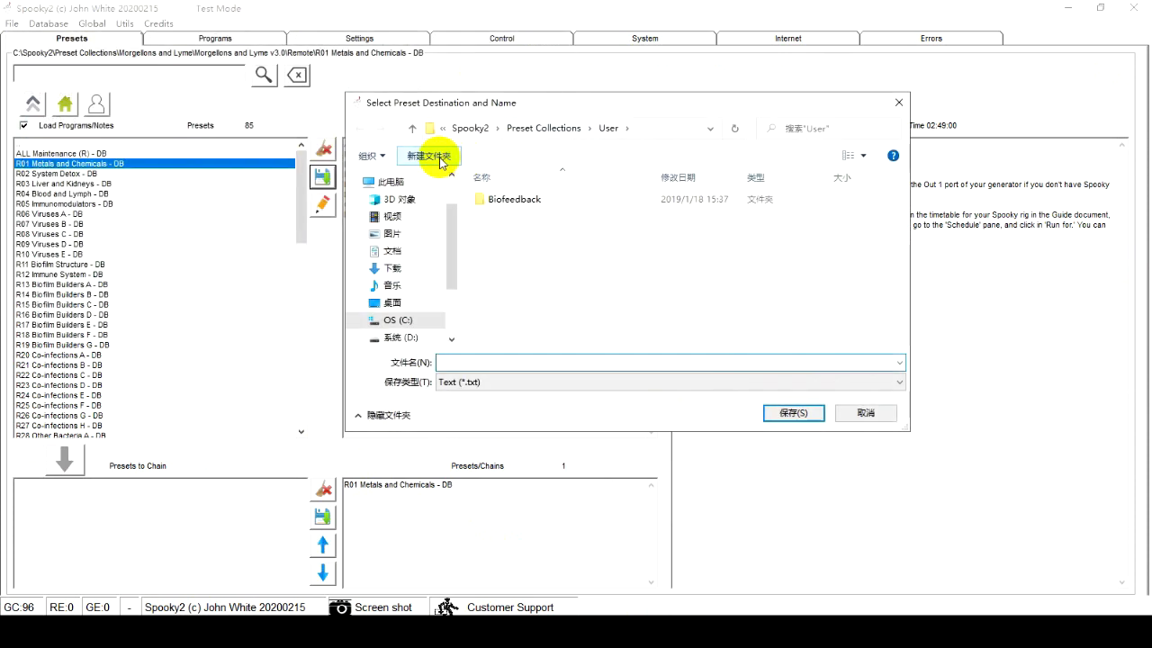
left_click(428, 154)
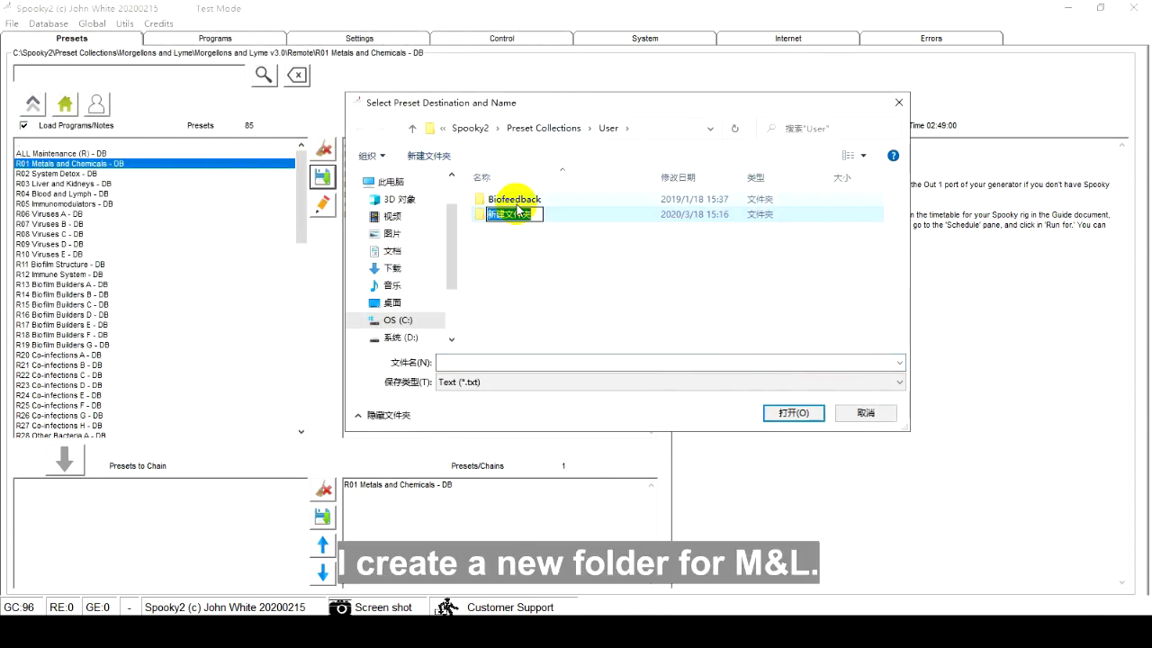
type("M")
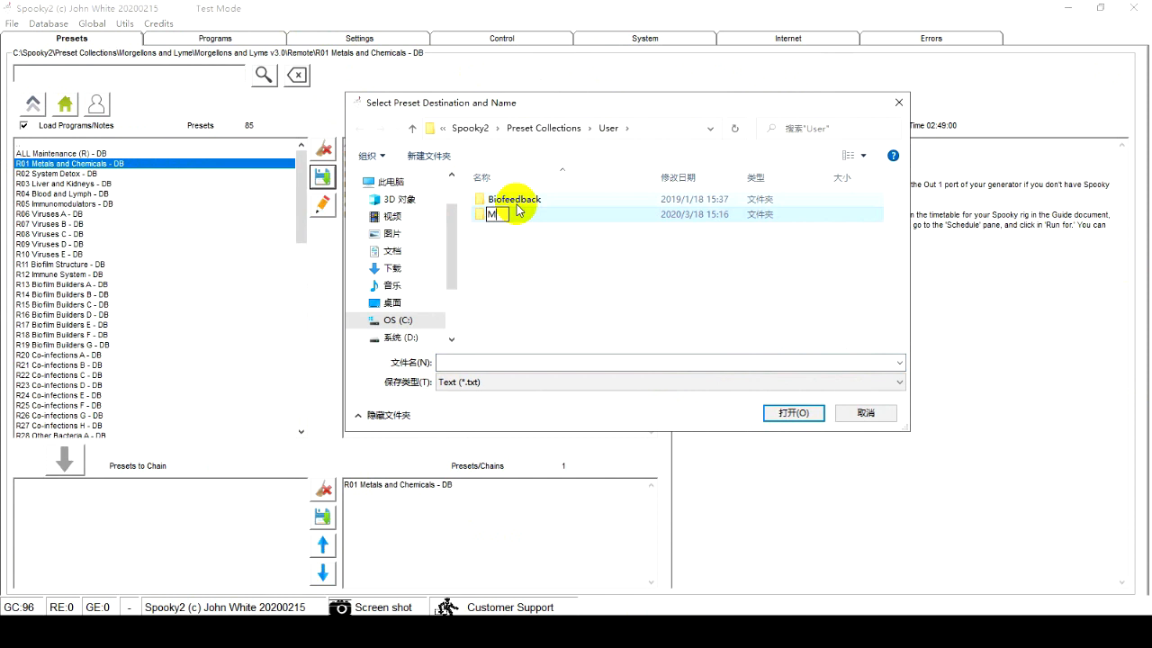
type("&L")
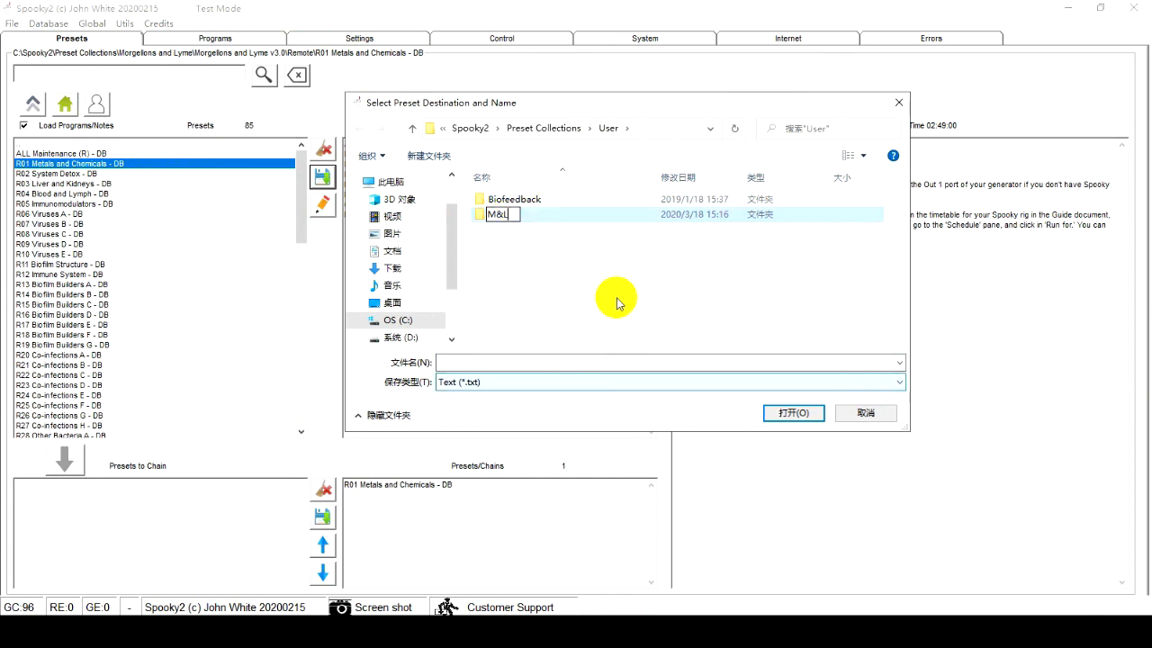
double_click(497, 214)
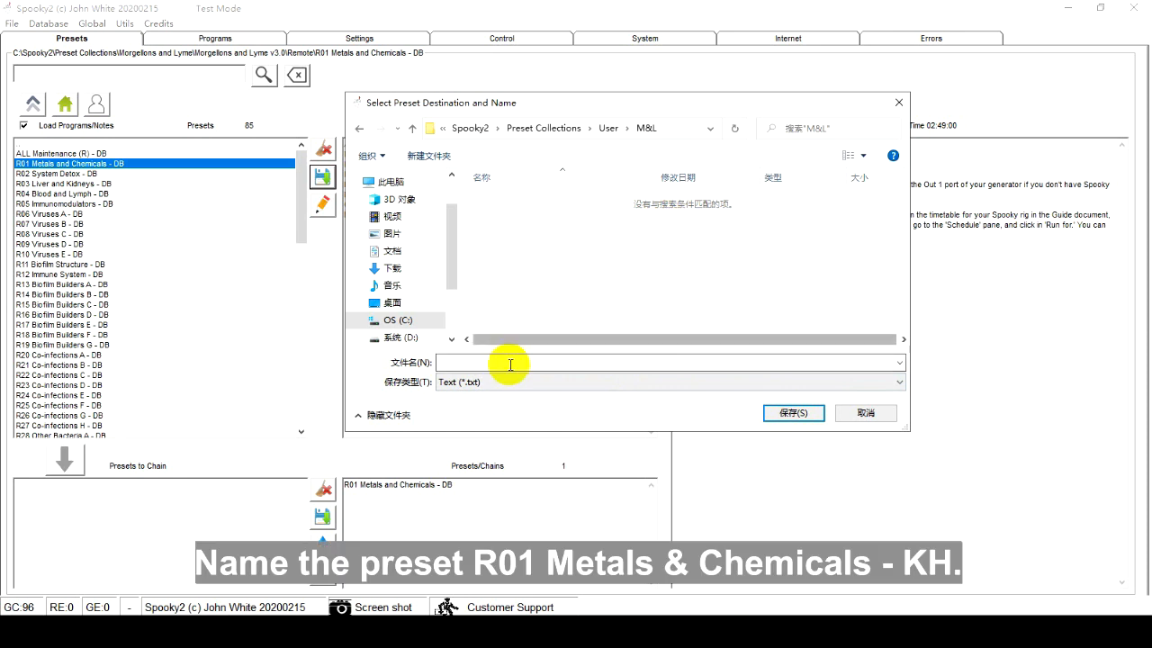
- Save the preset there as R01 Metals and Chemicals - KH
type("R")
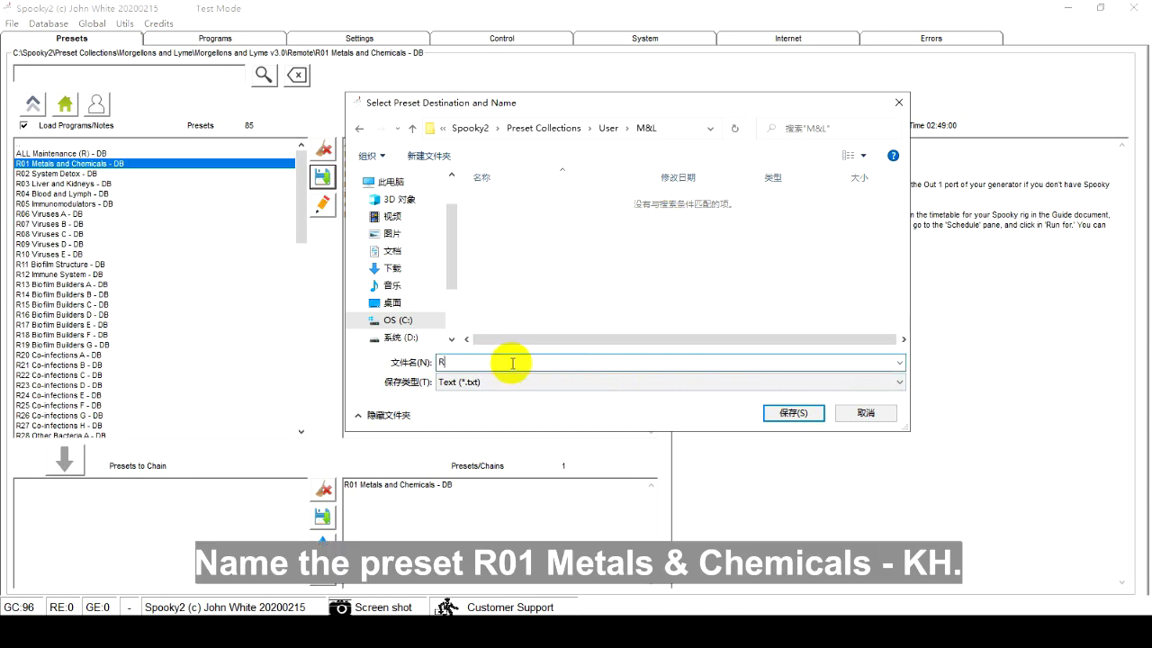
type("01 Metals and Chemicals -")
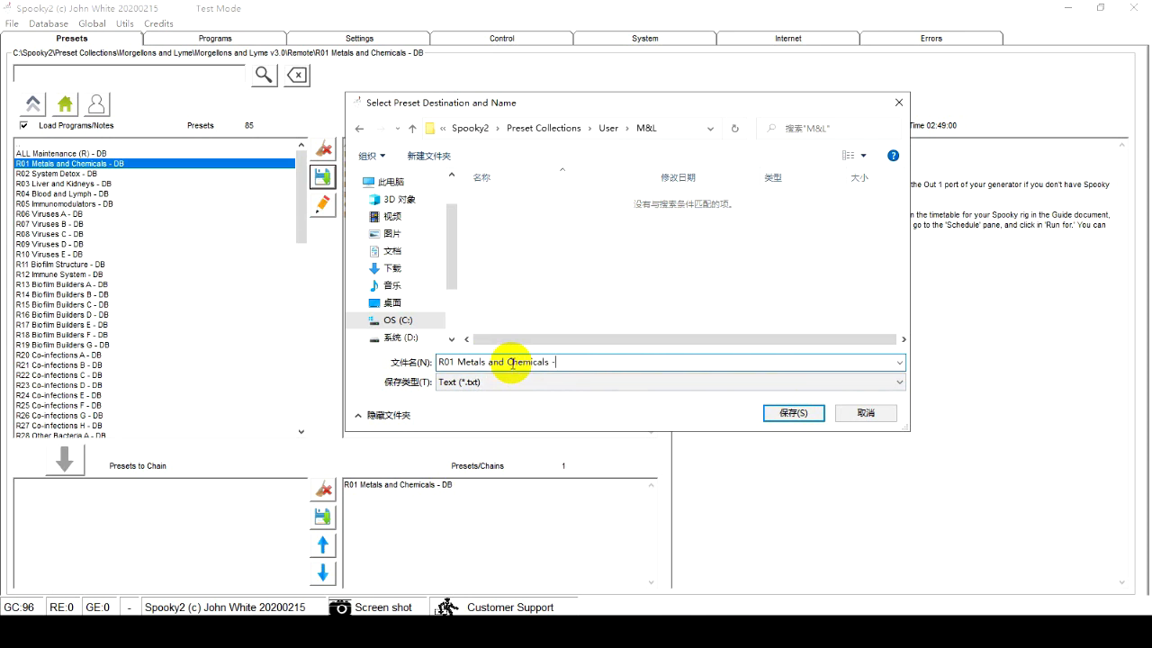
type("KH")
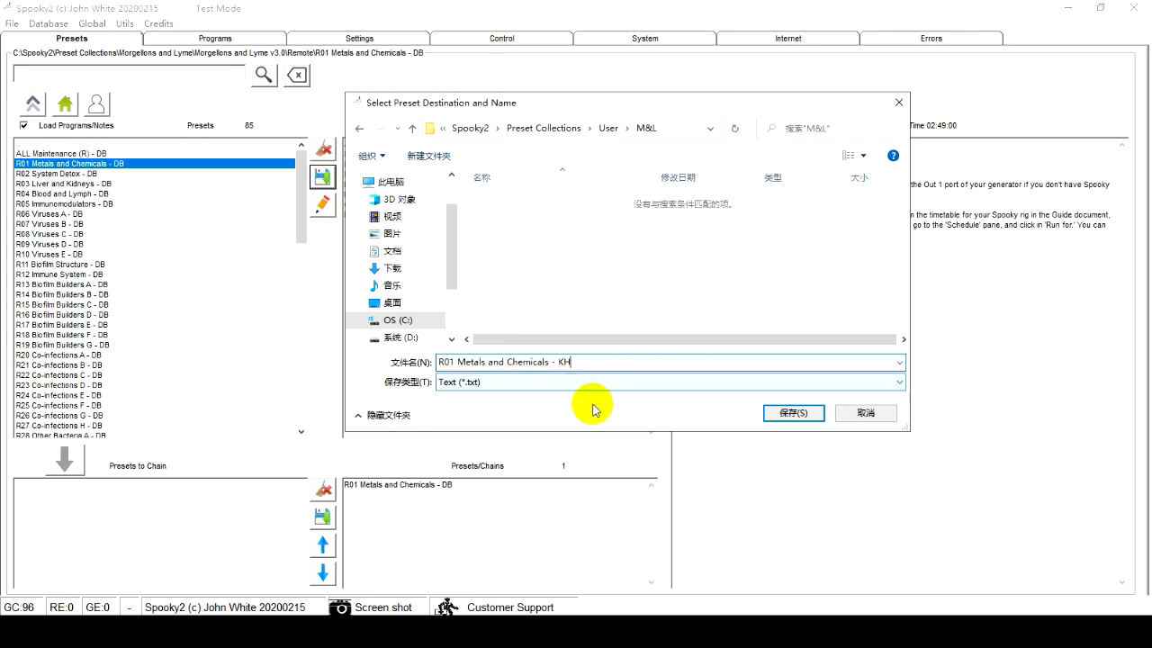
left_click(792, 412)
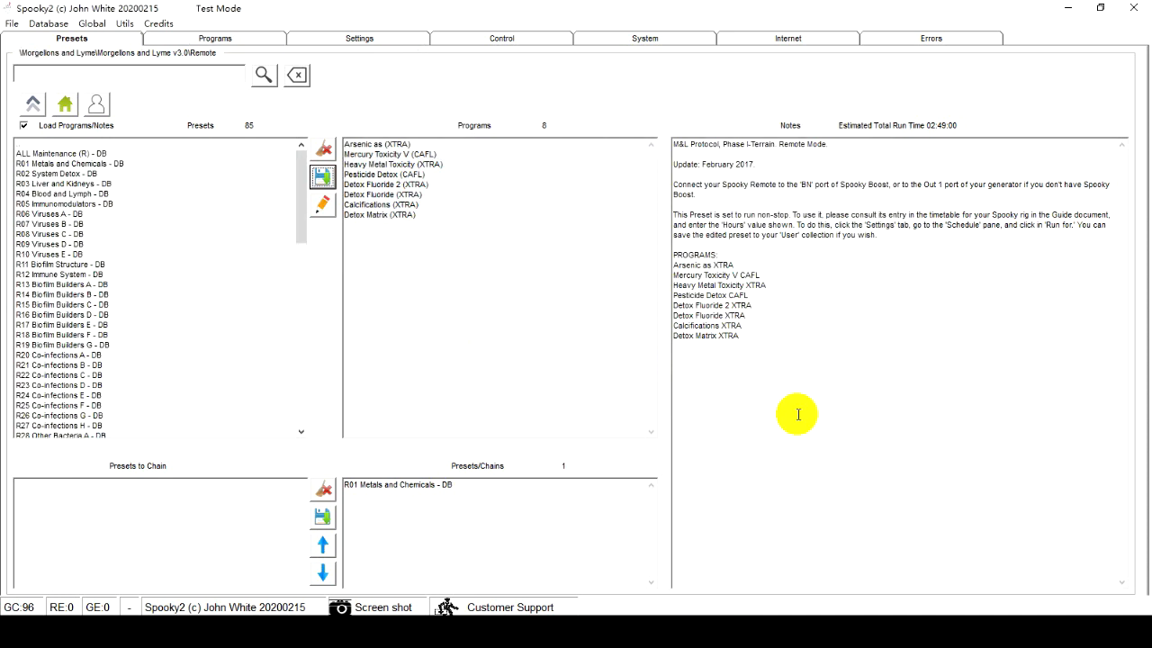
- Select the saved R01 Metals and Chemicals - KH preset from the User M&L folder
left_click(97, 102)
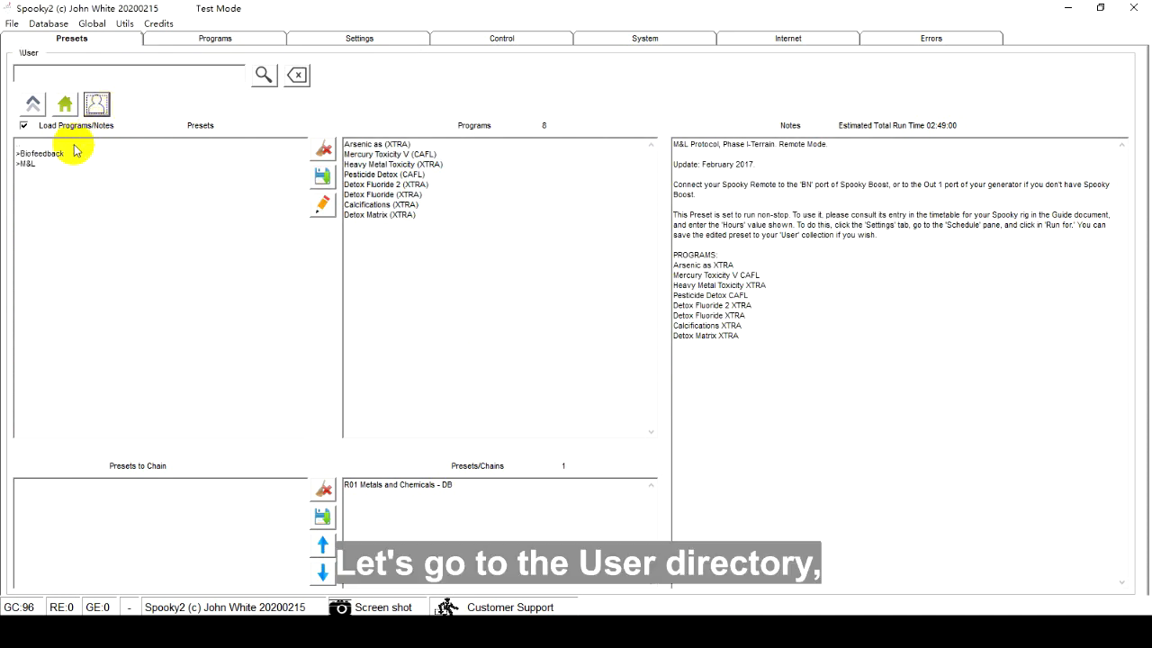
double_click(25, 162)
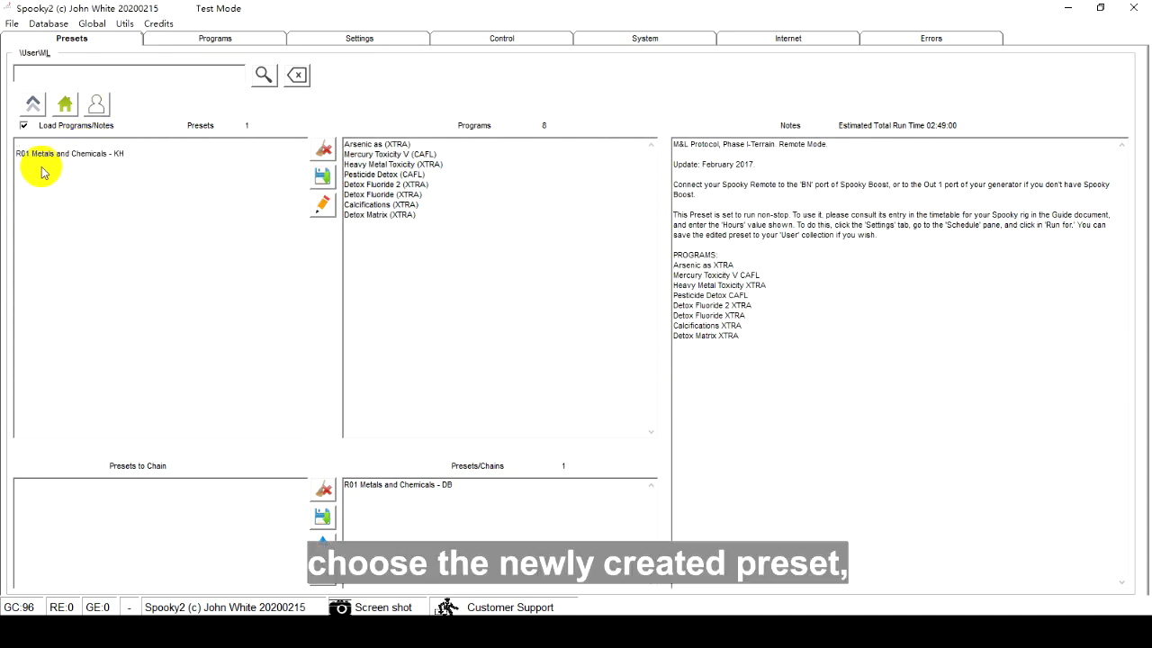
left_click(68, 153)
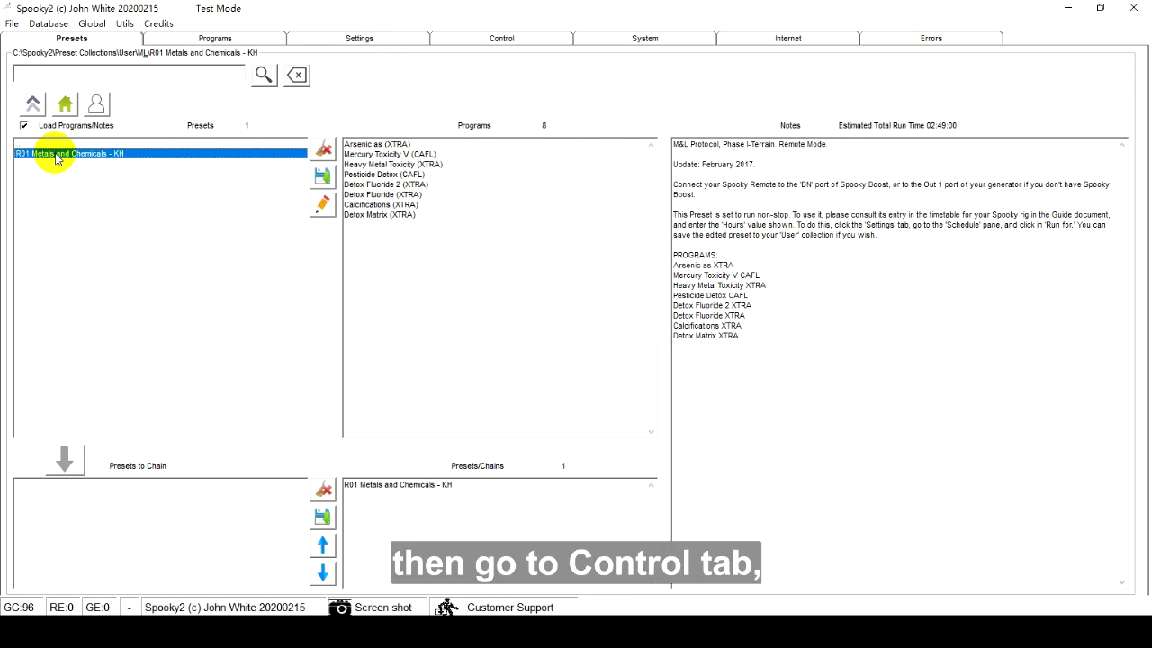
- Load it onto generator 1 with Overwrite Generator enabled and start it running
left_click(501, 38)
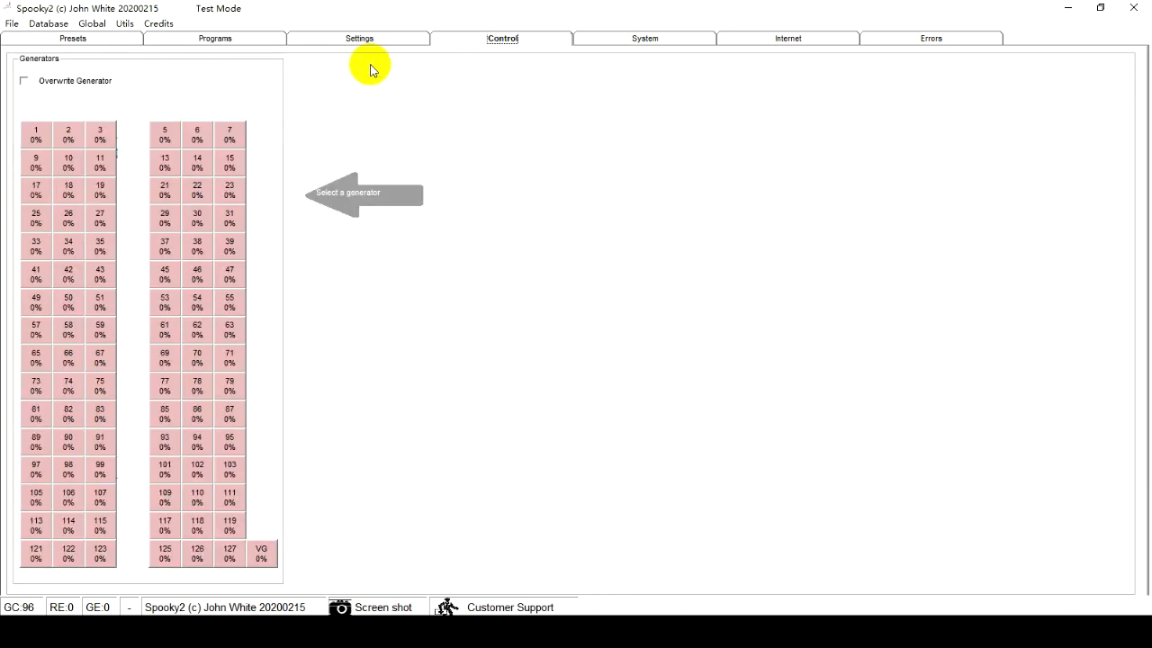
left_click(25, 79)
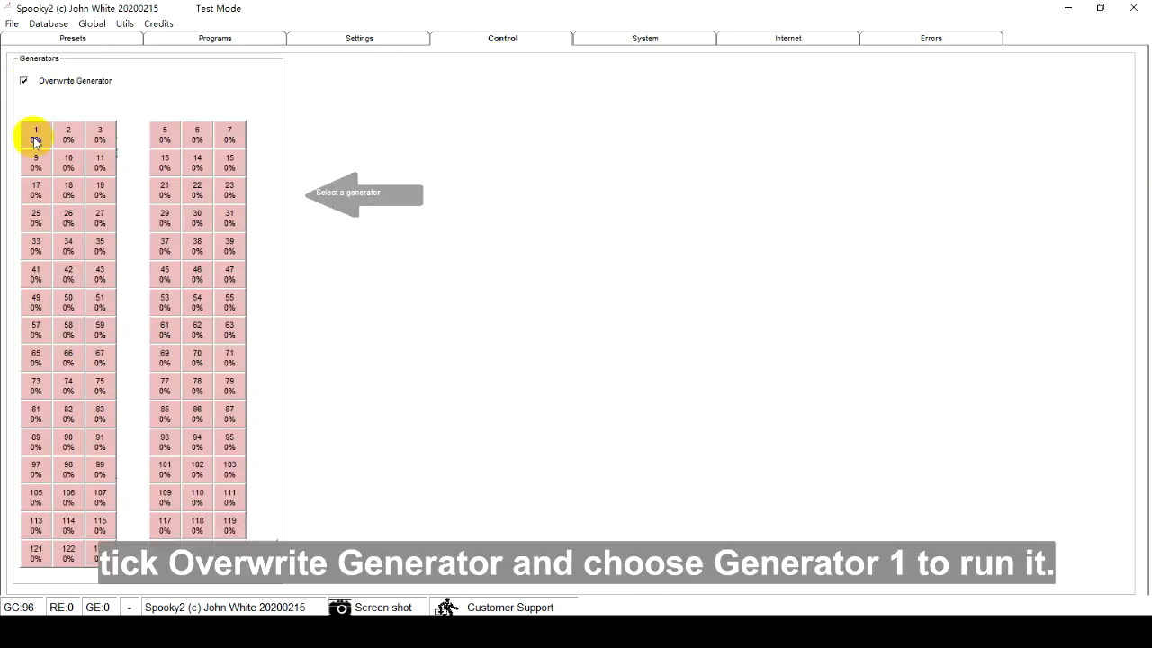
left_click(36, 129)
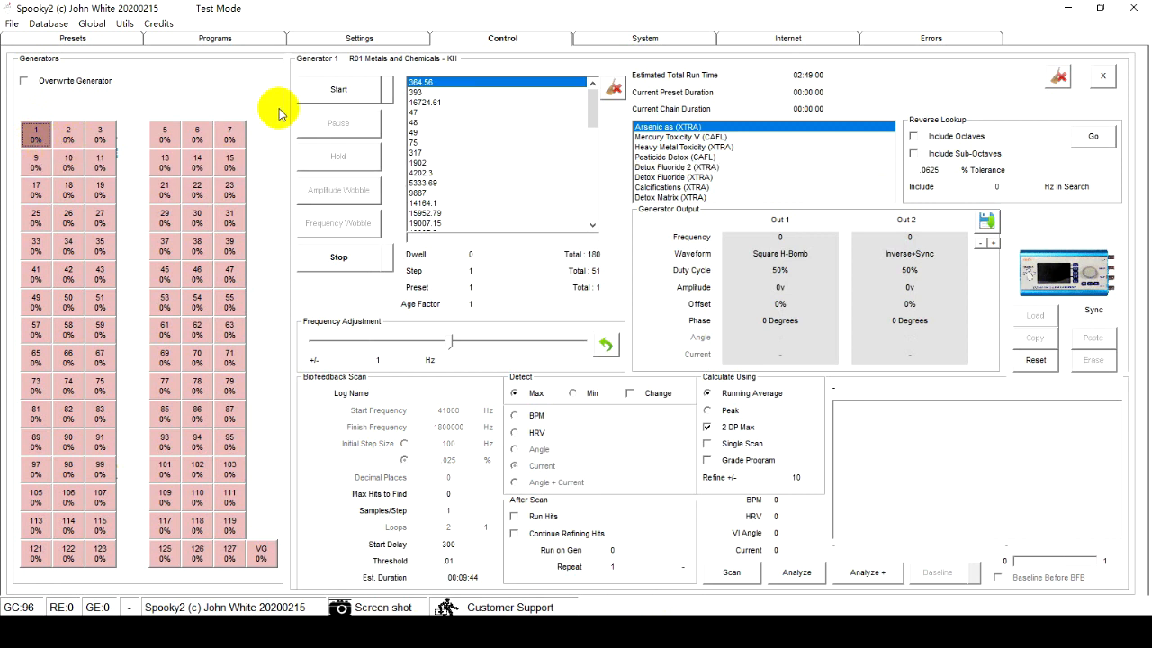
left_click(338, 90)
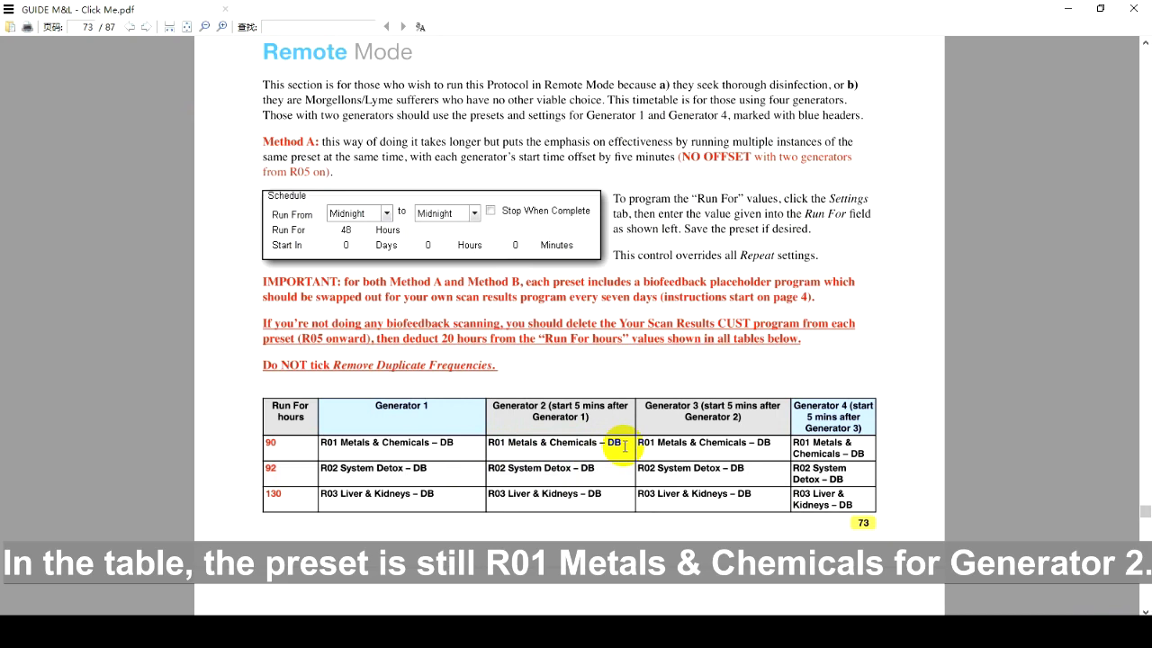
mouse_move(615, 461)
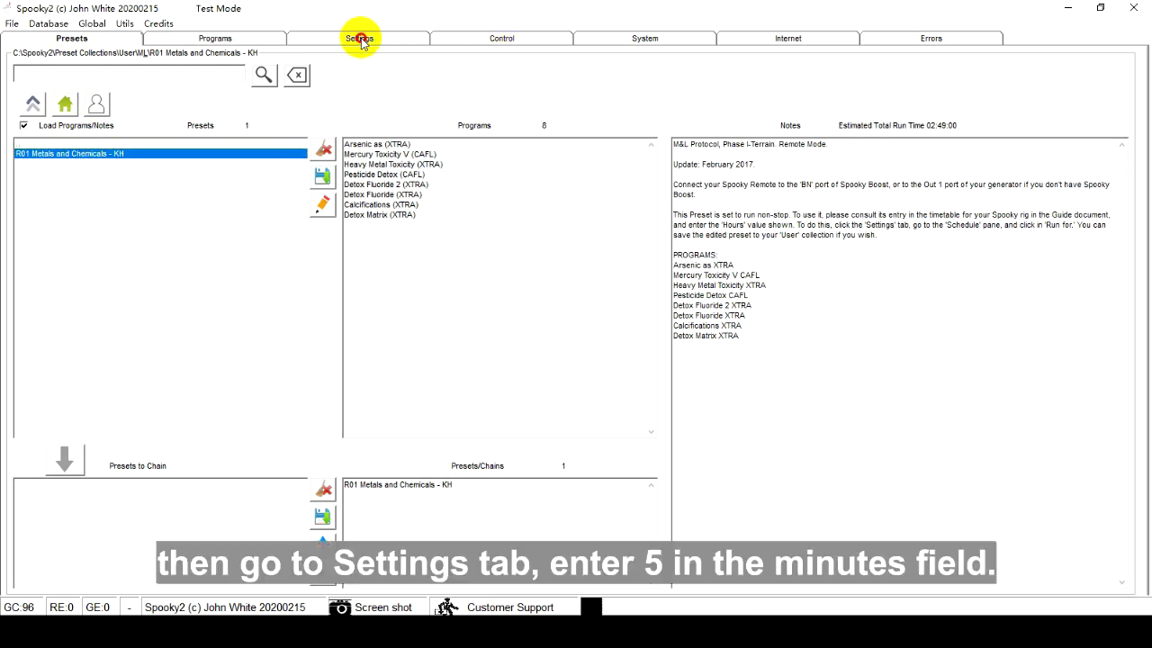
- Set Start In to 5 minutes and start the preset on generator 2
left_click(358, 38)
type("5")
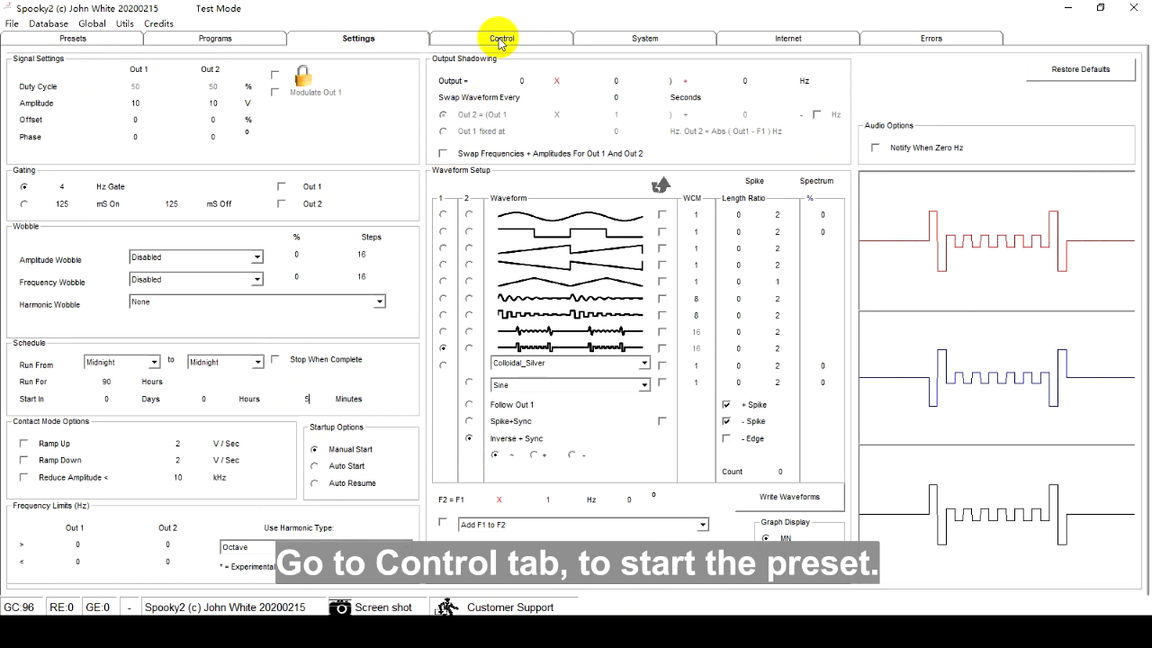
left_click(502, 38)
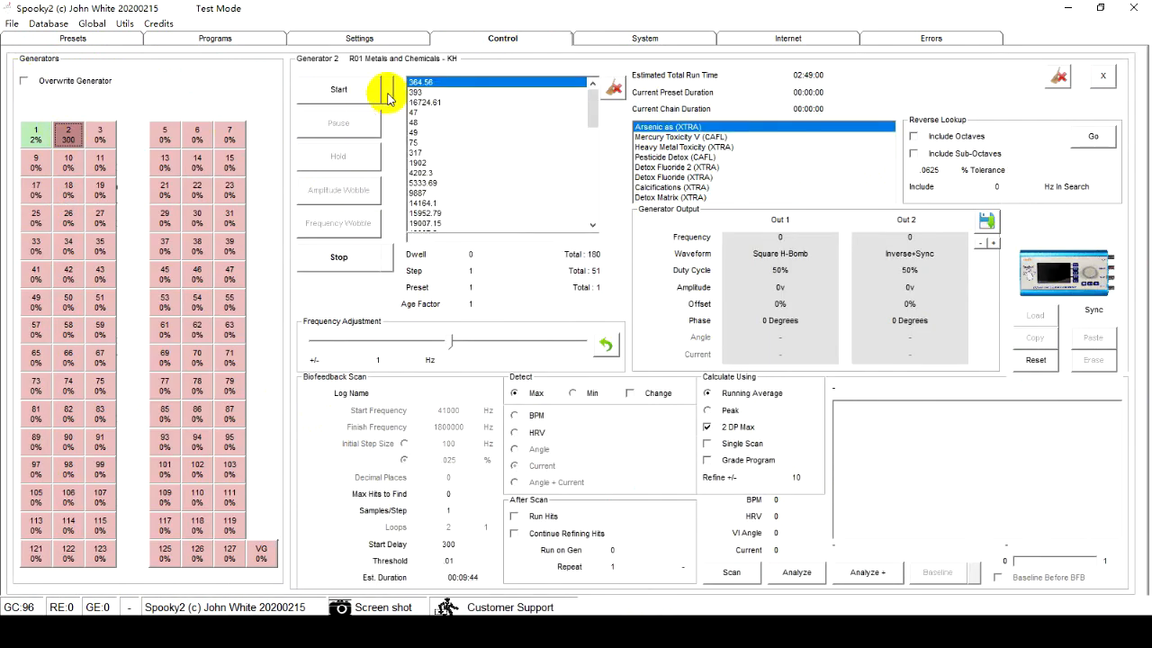
left_click(339, 90)
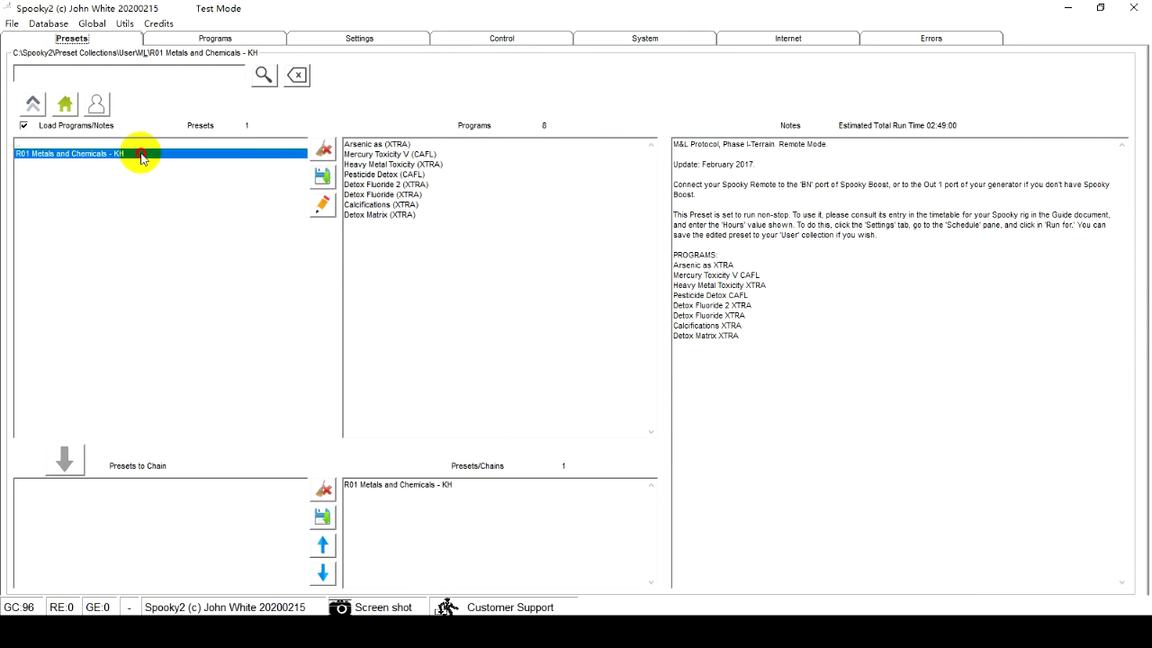
mouse_move(360, 38)
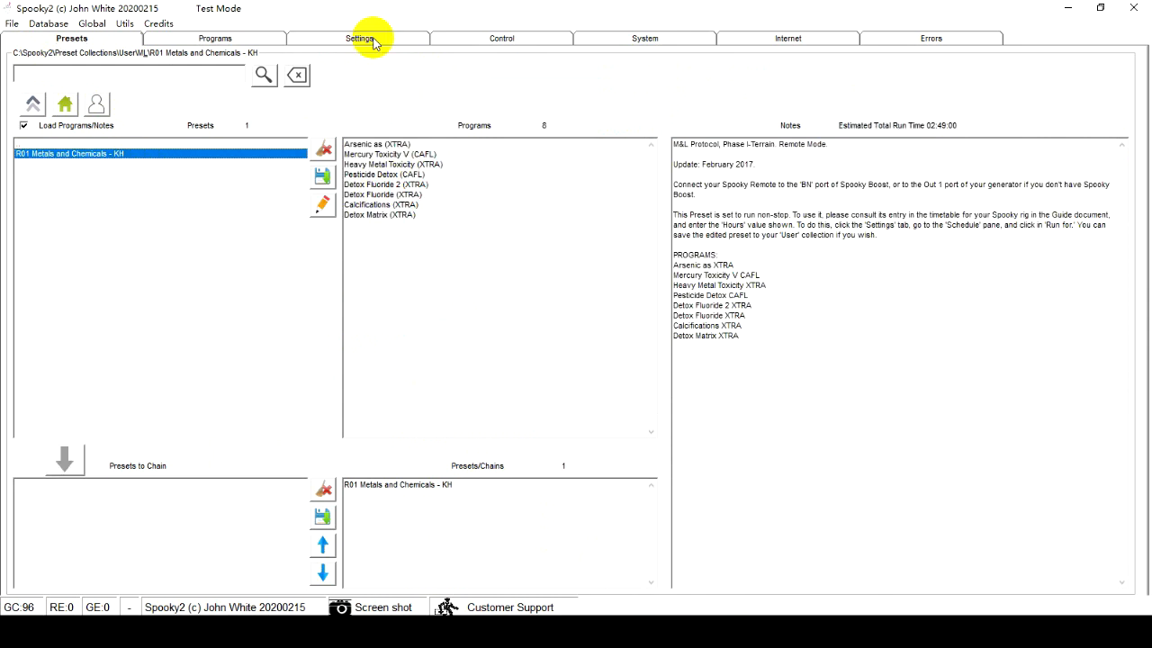
- Set a ten-minute Start In delay and start the preset on generator 3
left_click(360, 38)
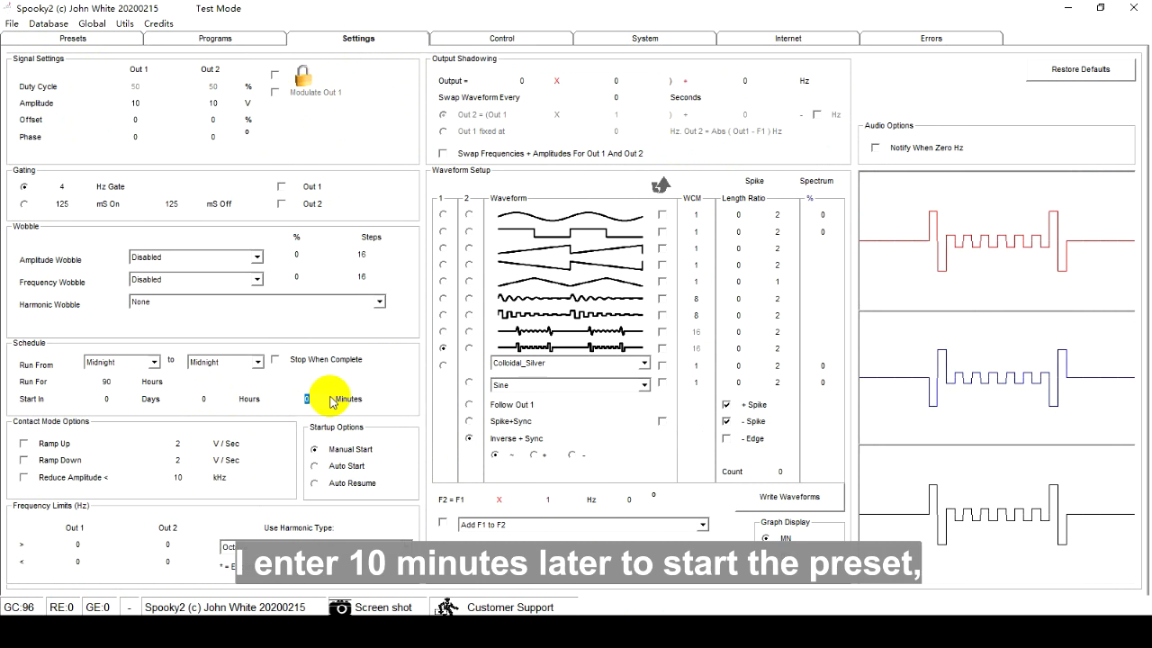
left_click(500, 38)
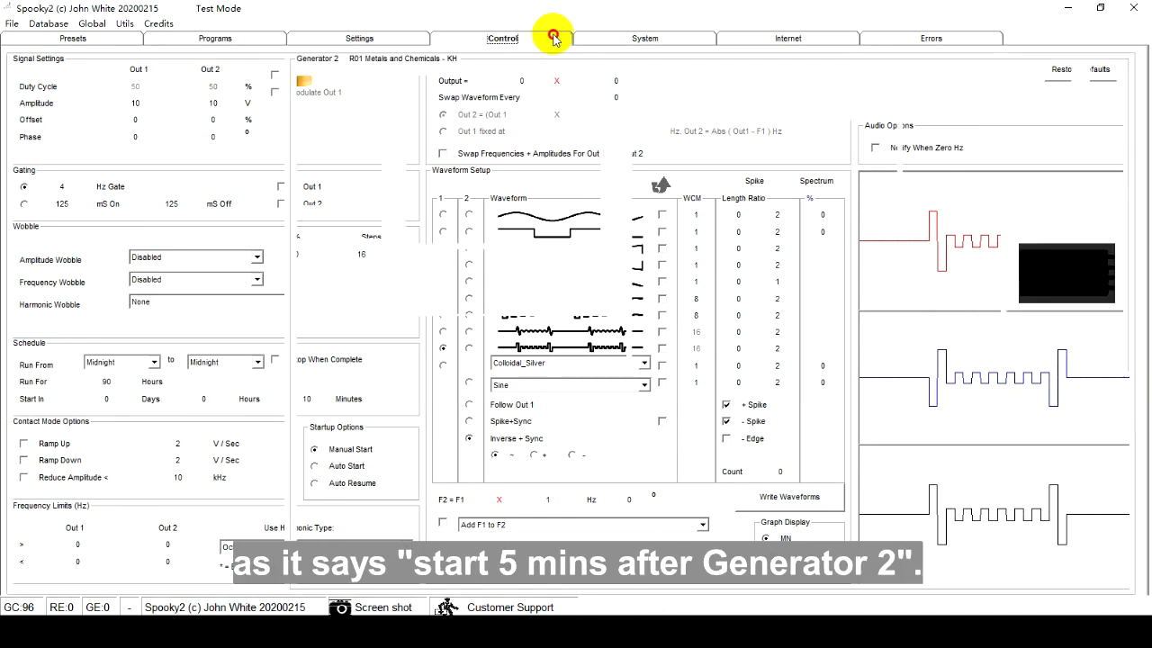
left_click(502, 38)
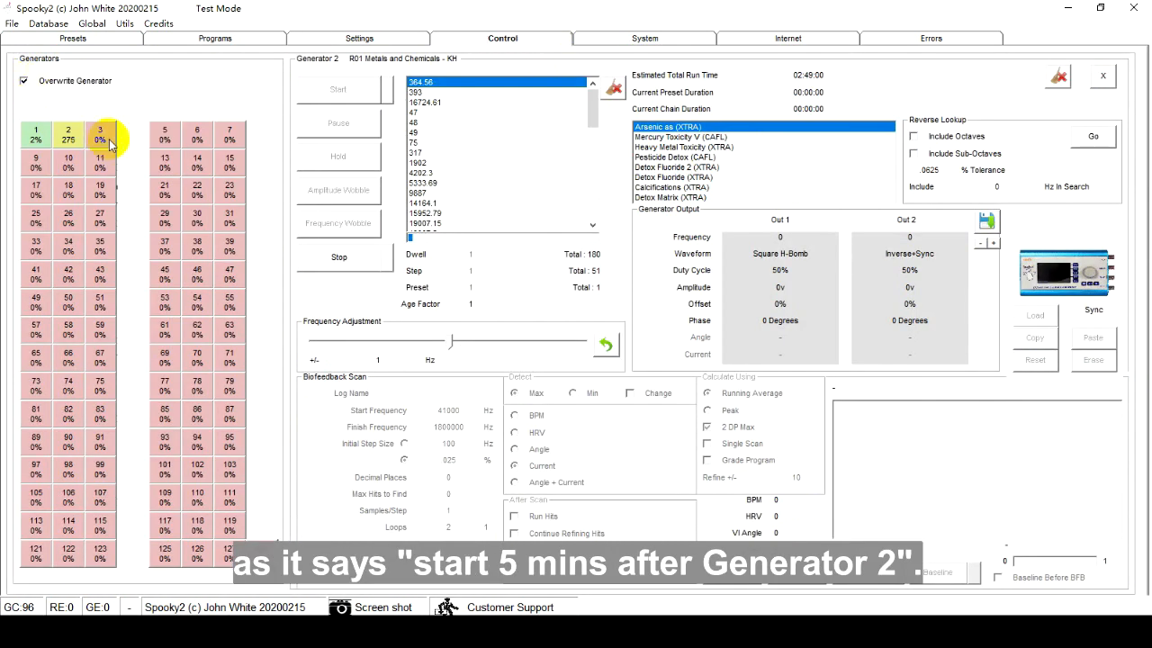
left_click(101, 135)
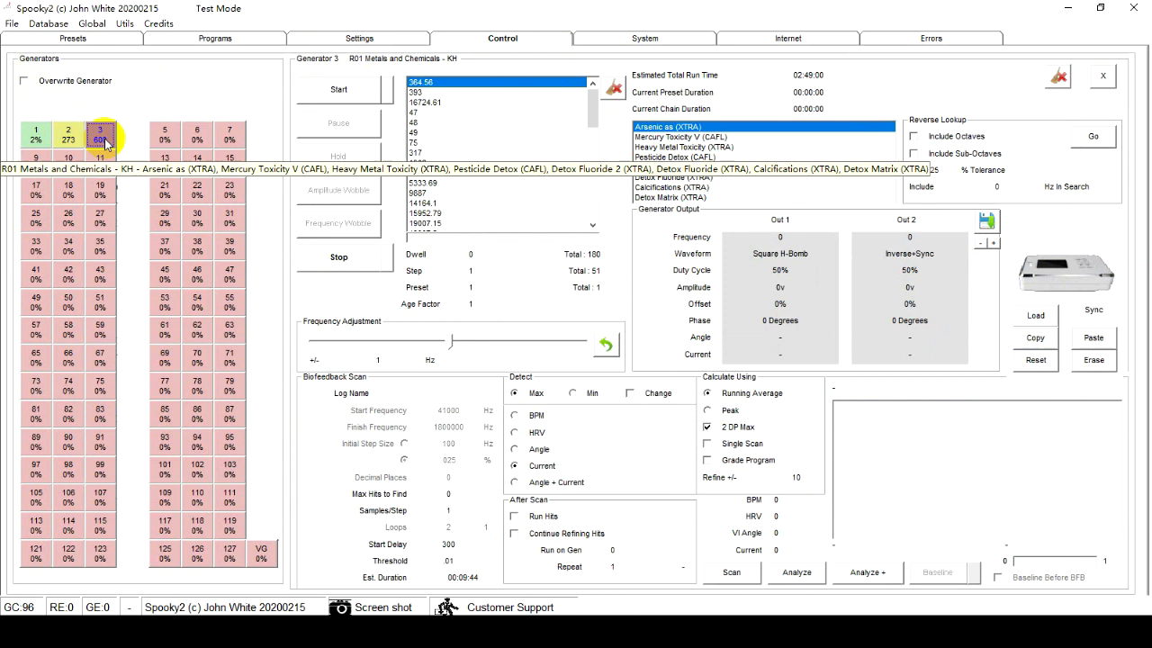
left_click(338, 90)
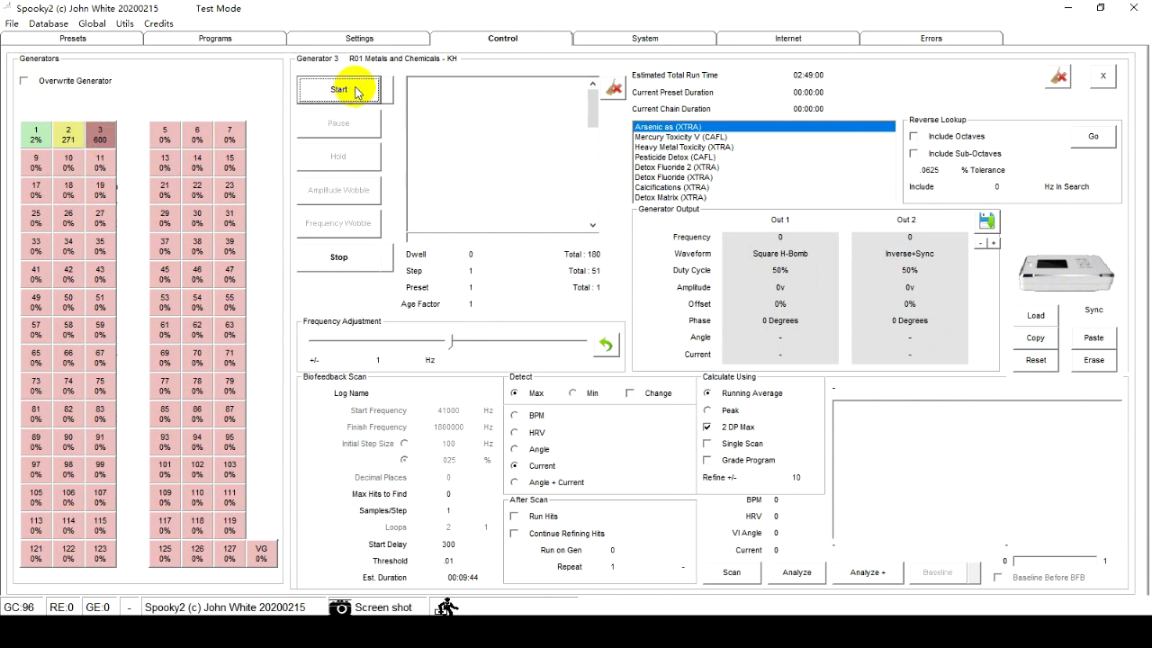
left_click(338, 90)
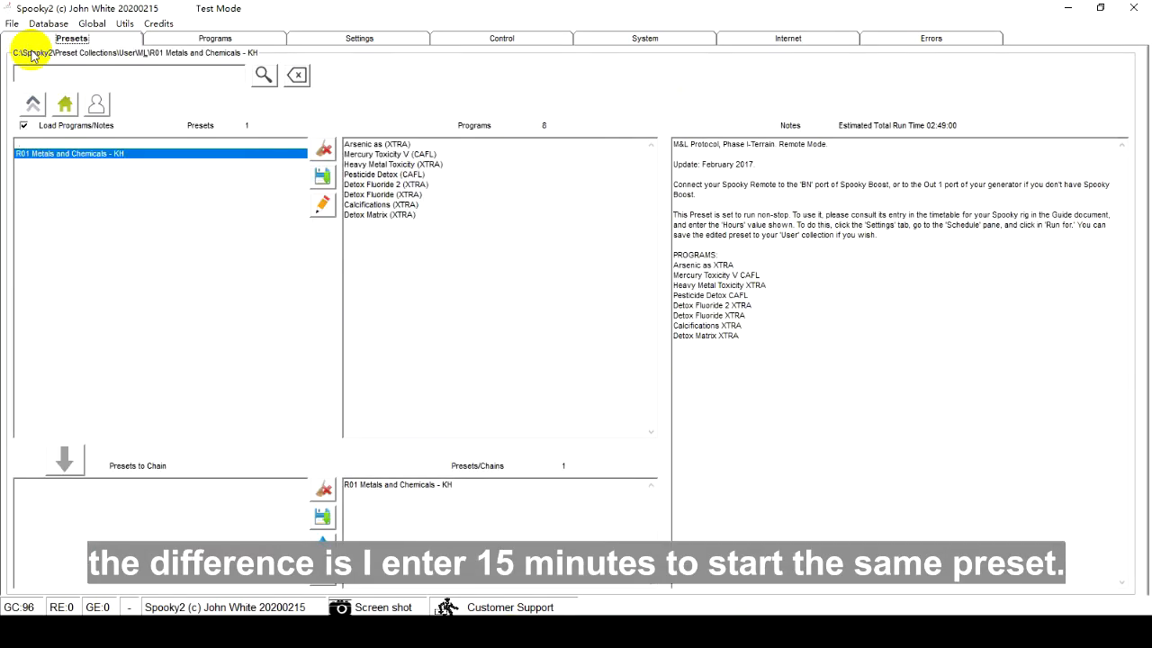
- Set Start In to 15 minutes and start the preset on generator 5
left_click(359, 38)
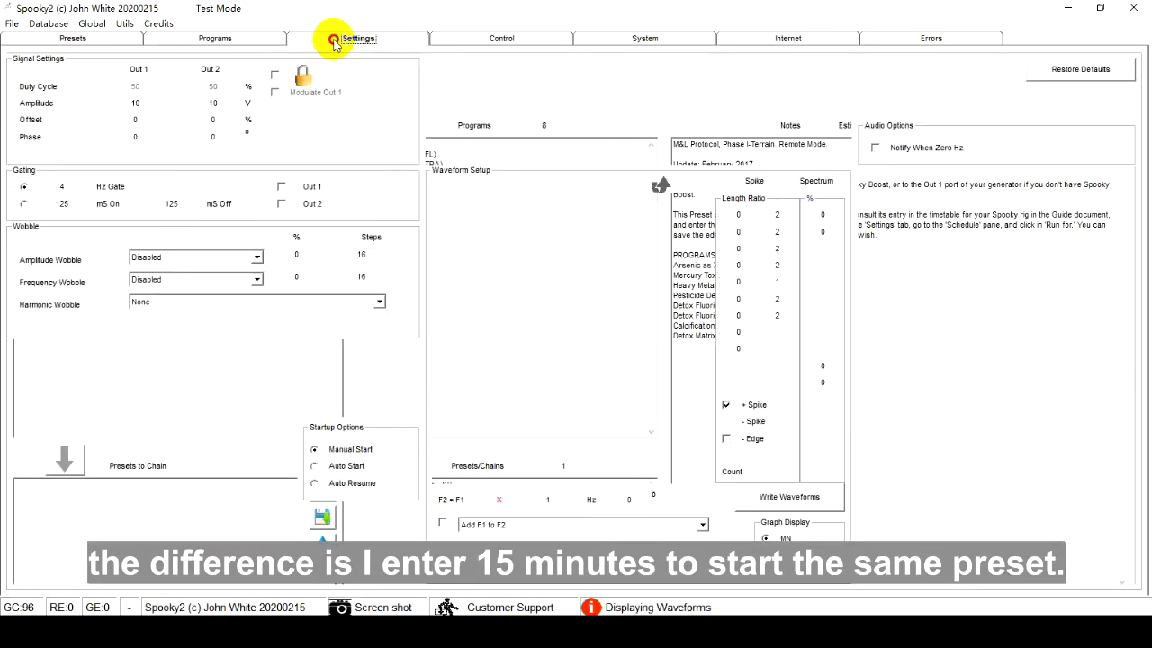
left_click(358, 38)
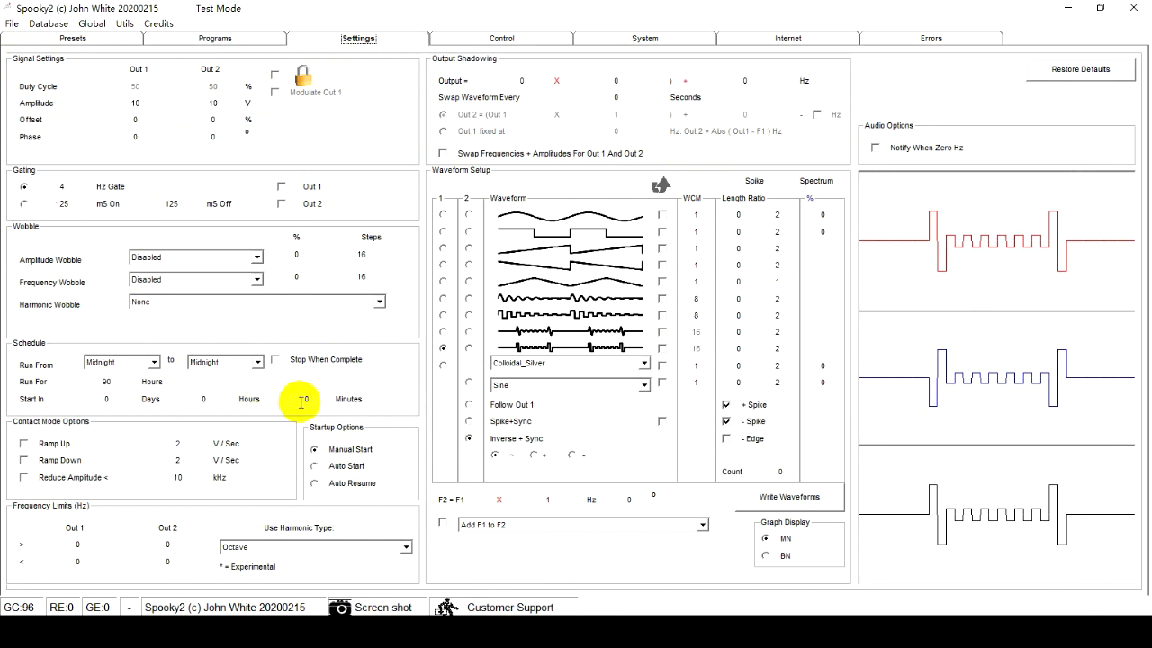
mouse_move(305, 398)
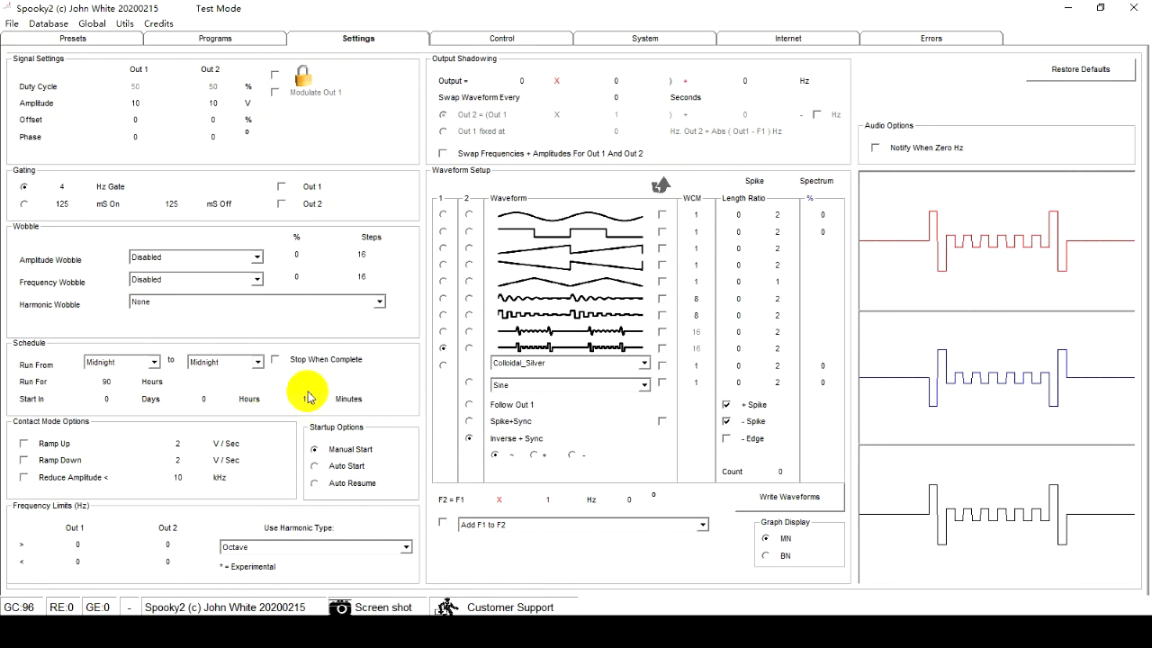
left_click(502, 38)
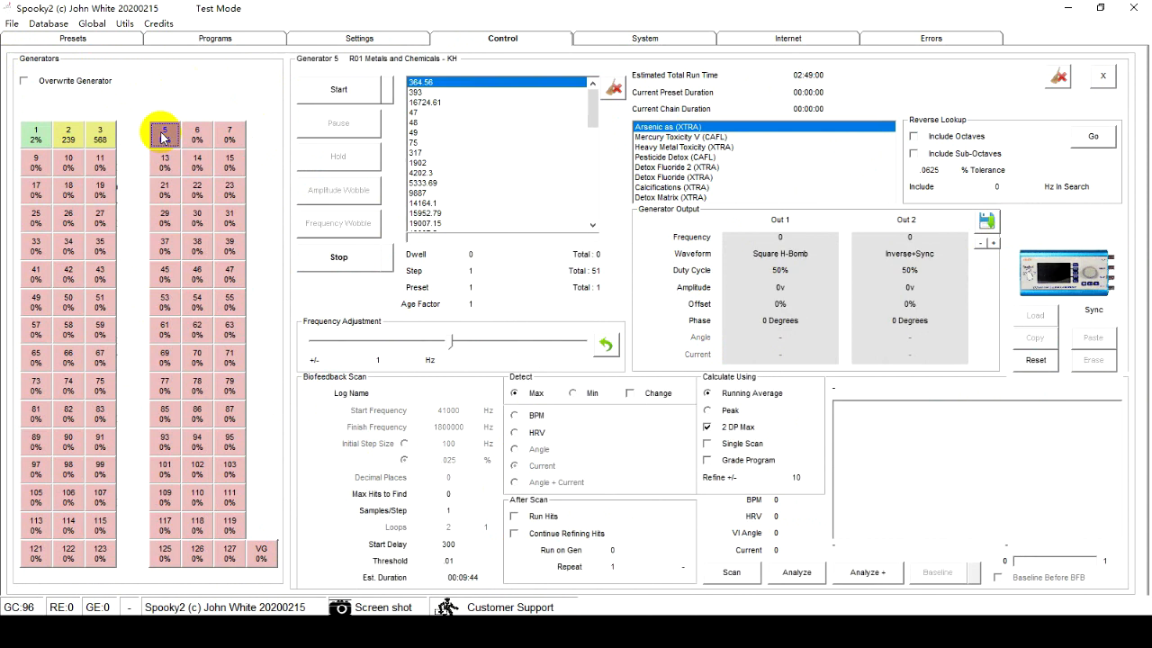
left_click(339, 90)
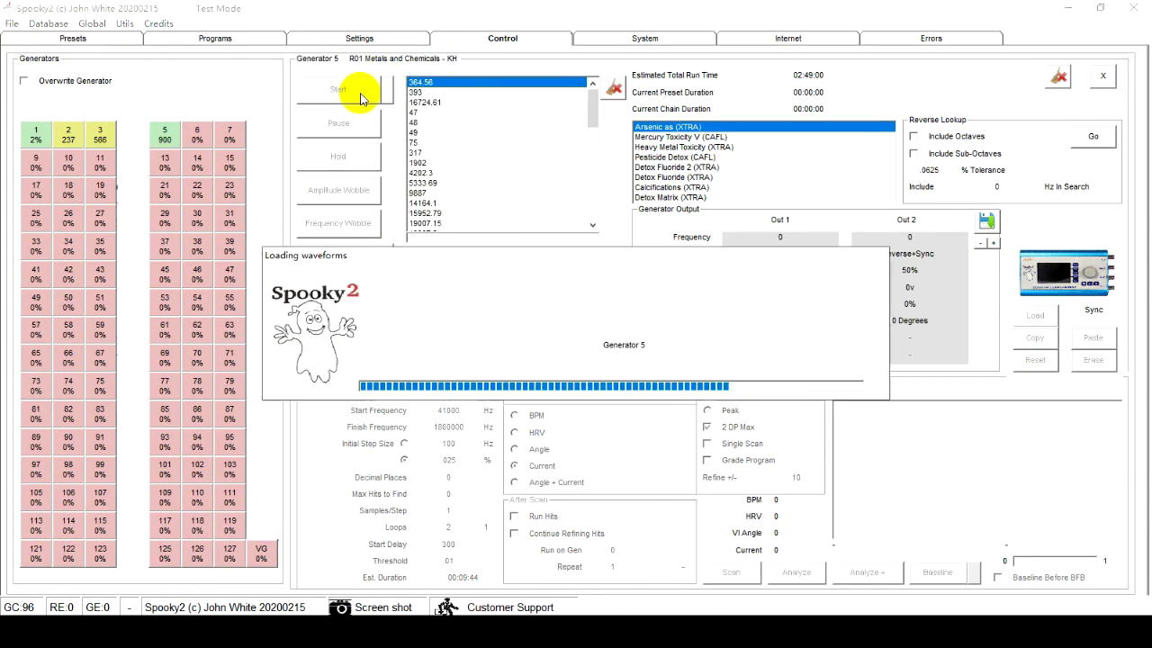
left_click(339, 90)
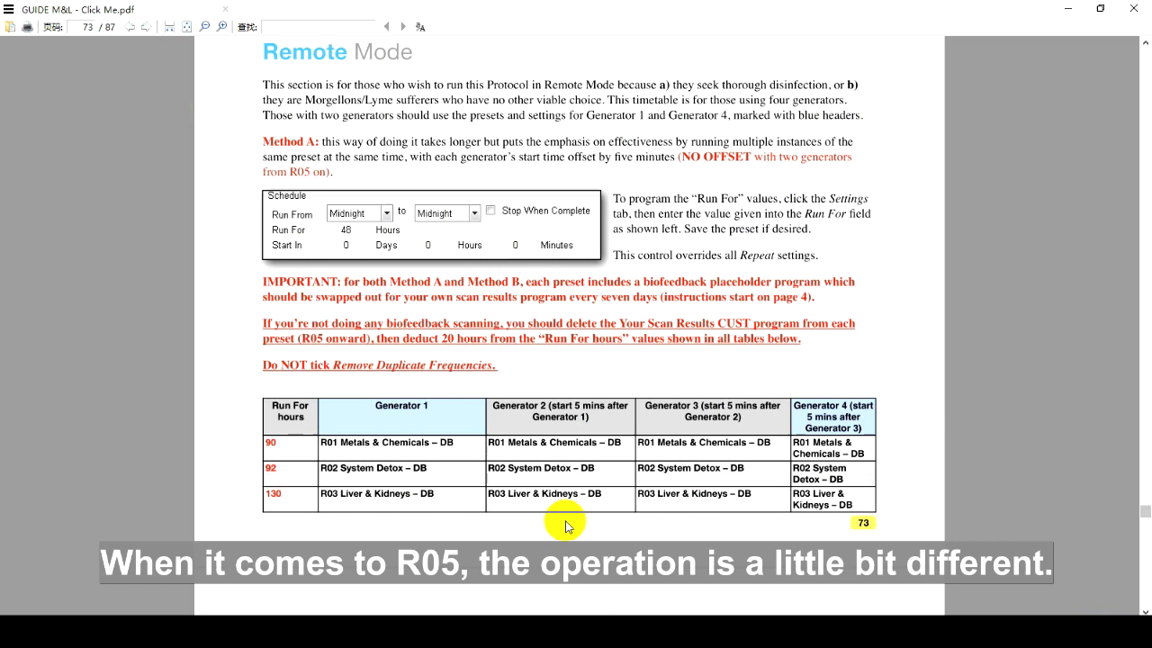
- Scroll page 73 of the guide to the Remote Mode Method A schedule table
scroll("down", 3)
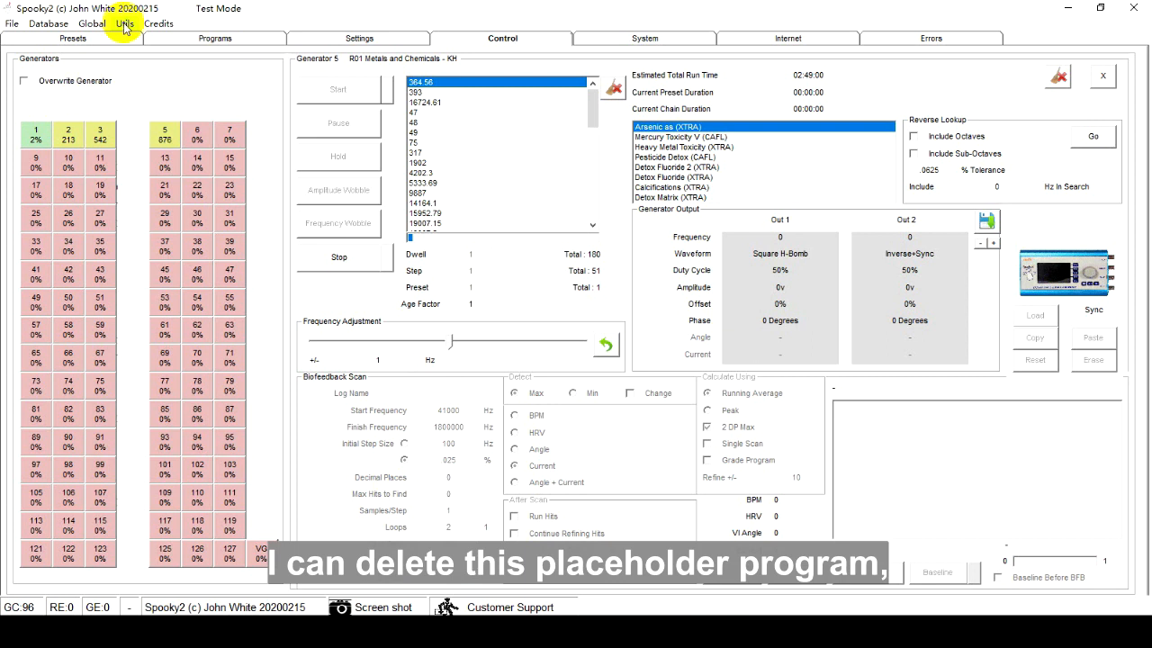
- Load R05 Immunomodulators - DB from Morgellons and Lyme and drop its Your Scan Results program
left_click(92, 23)
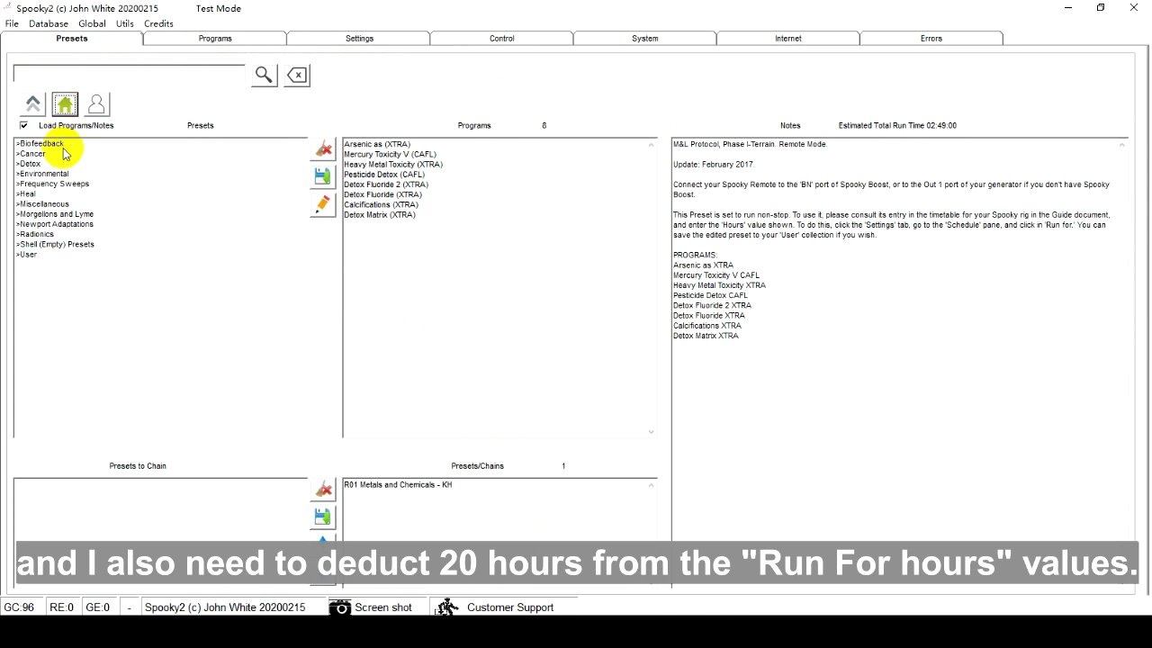
mouse_move(58, 216)
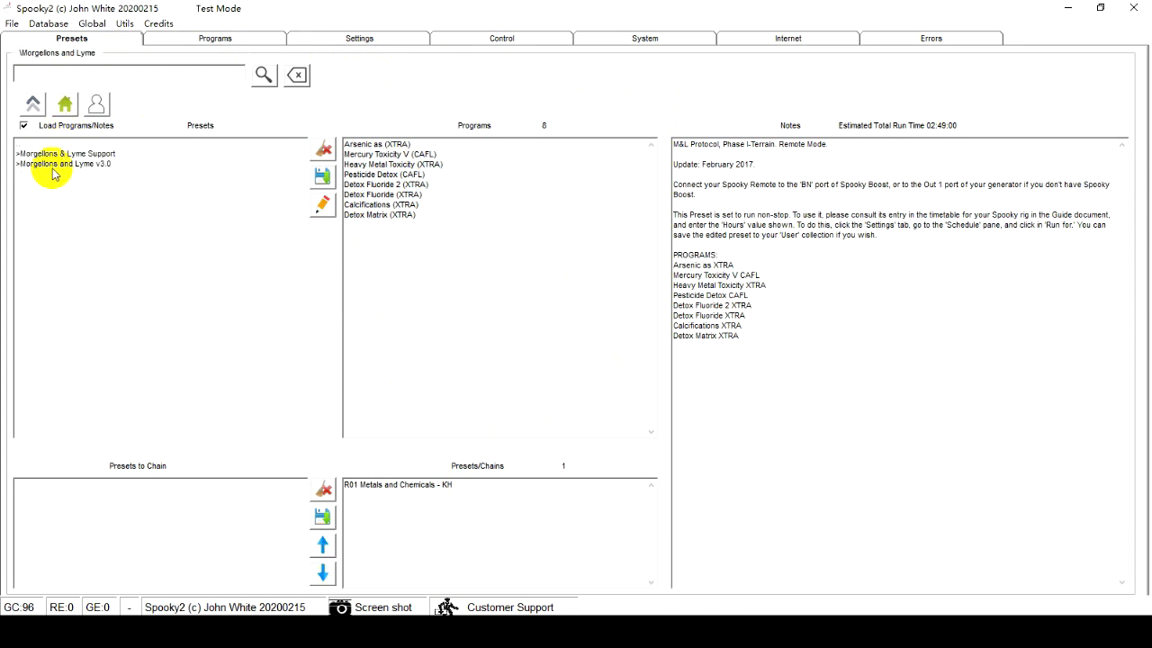
double_click(65, 164)
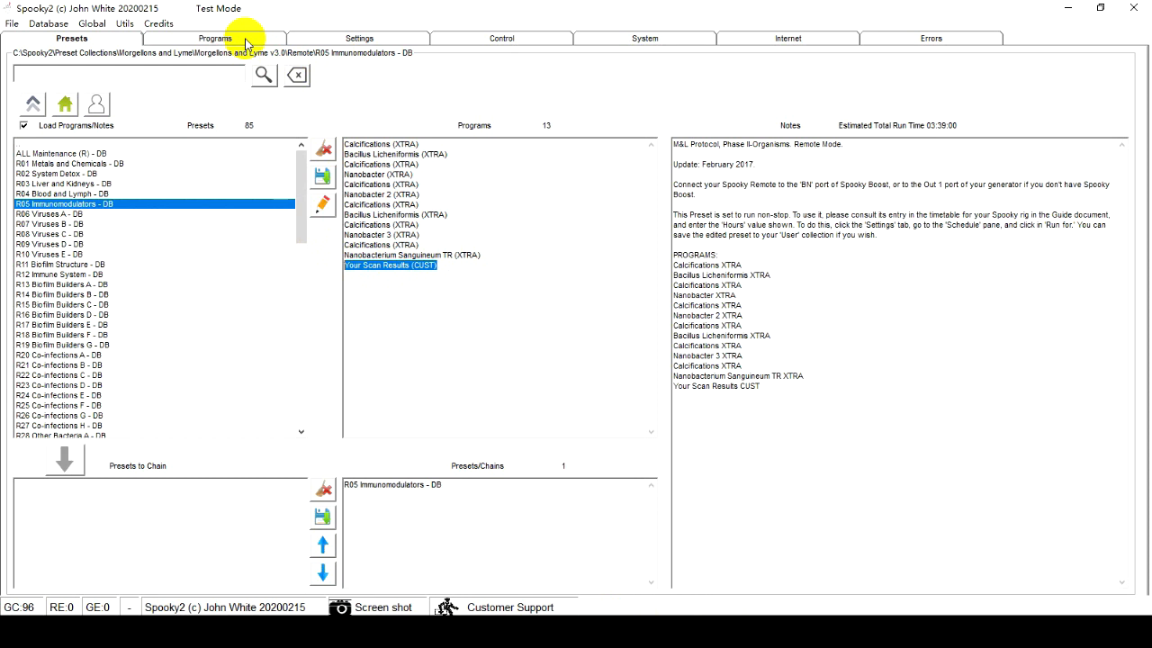
left_click(216, 38)
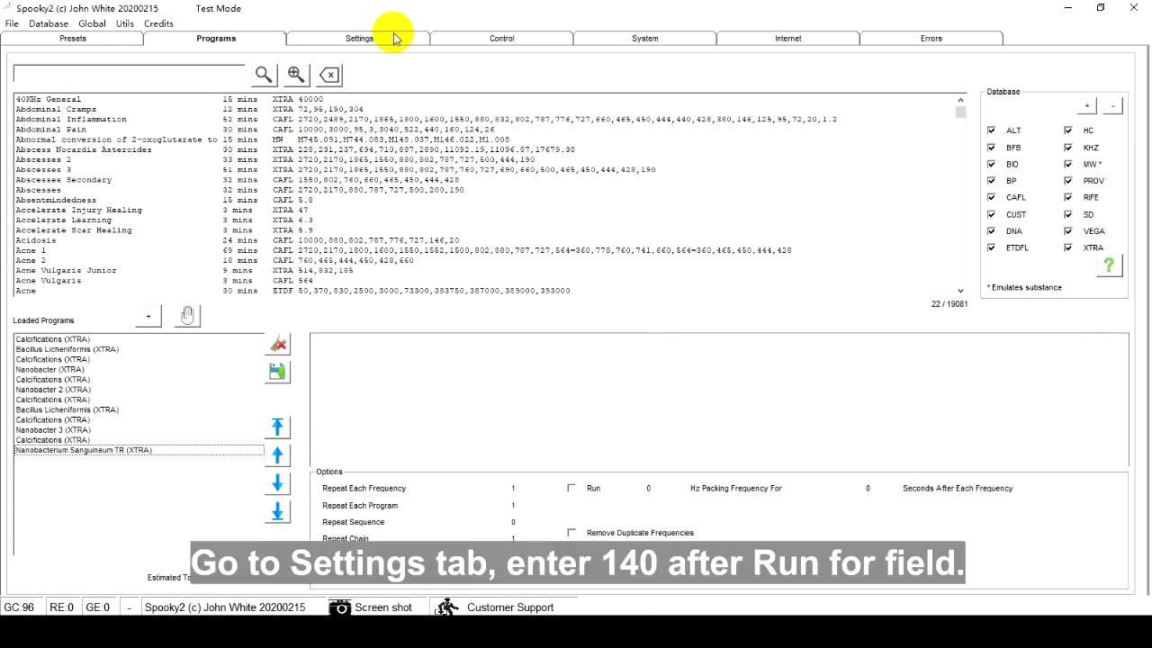
- Set the preset's Run For time to 140 hours in Settings
left_click(358, 37)
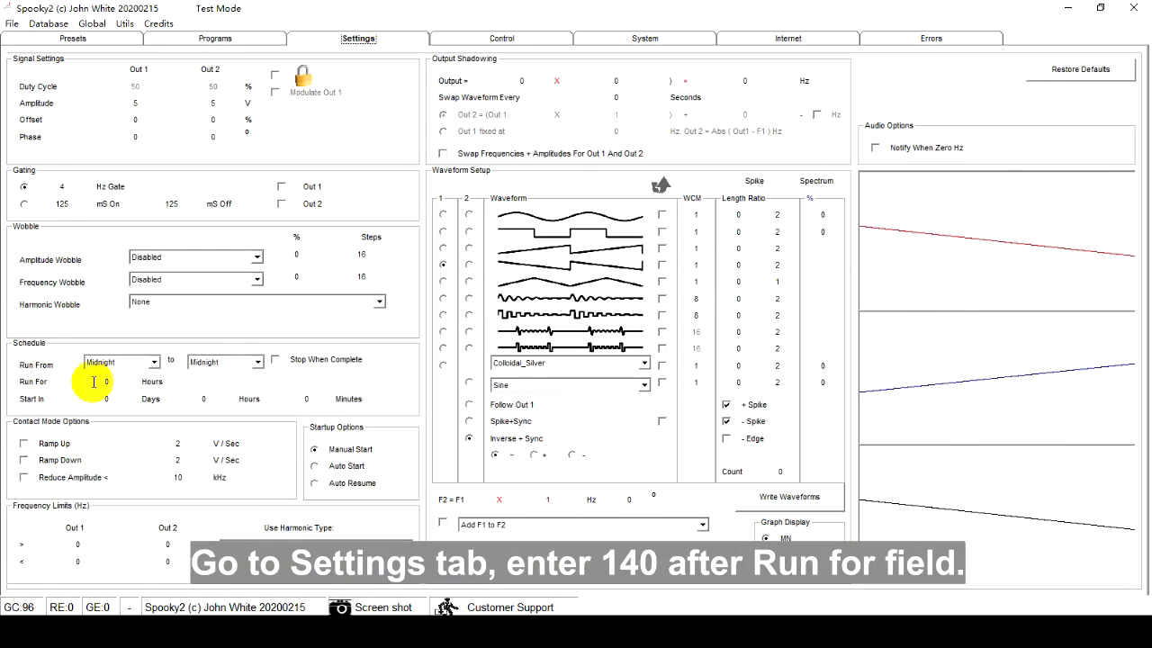
type("1")
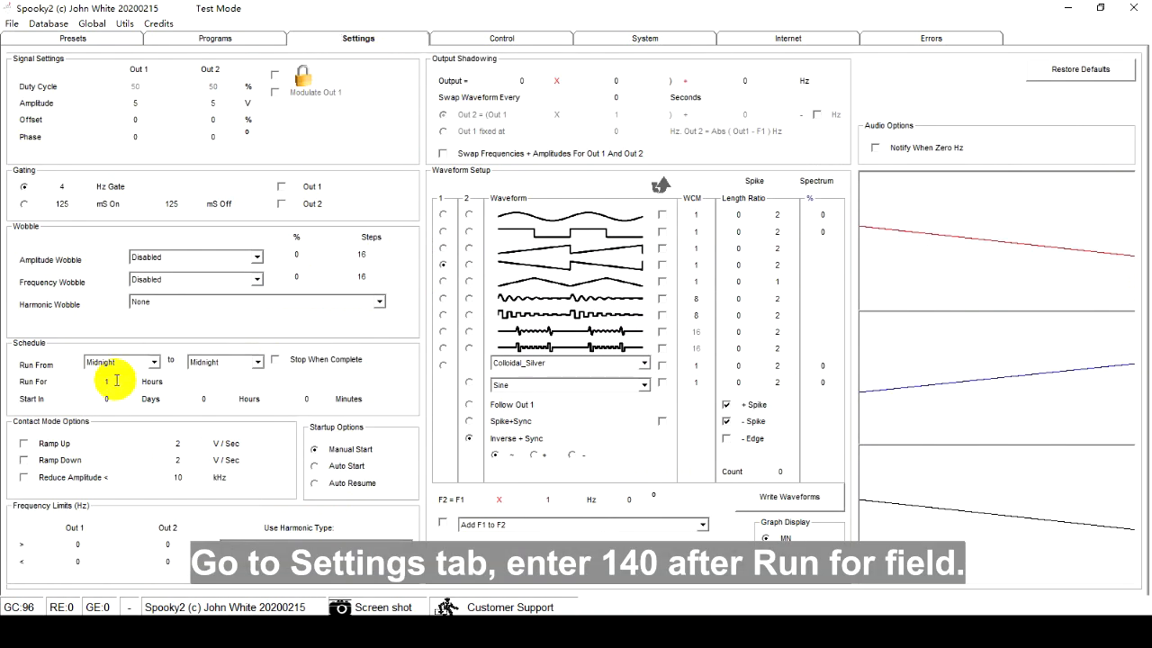
type("140")
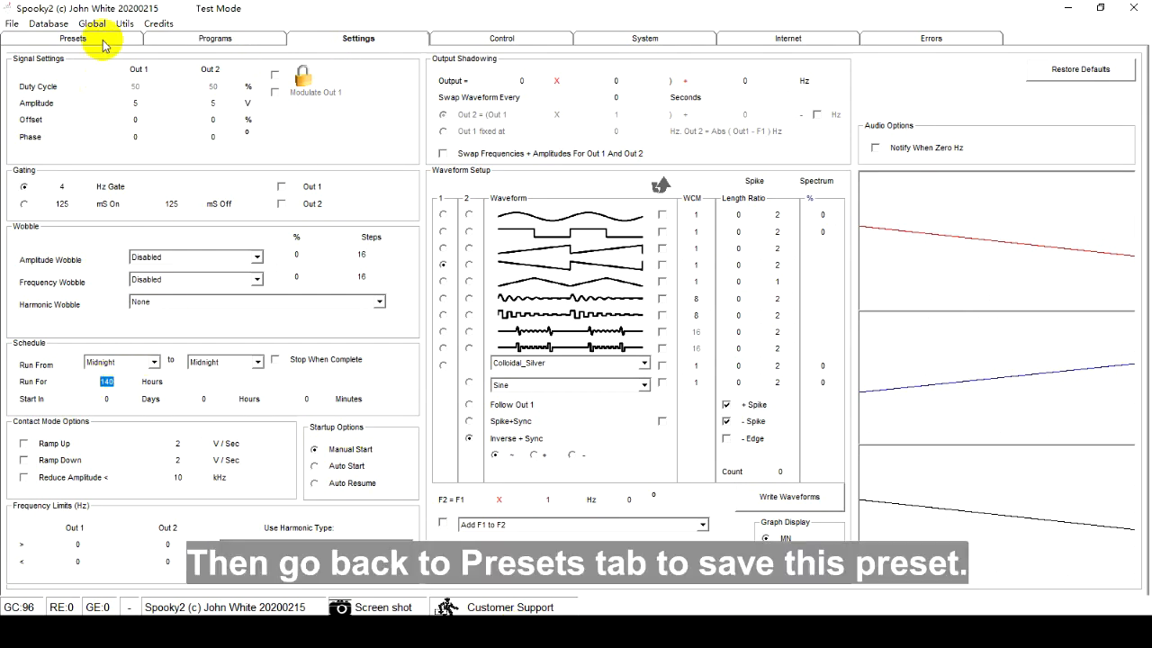
- Save the preset as R05 Immunomodulators - KH in the M&L folder
left_click(72, 38)
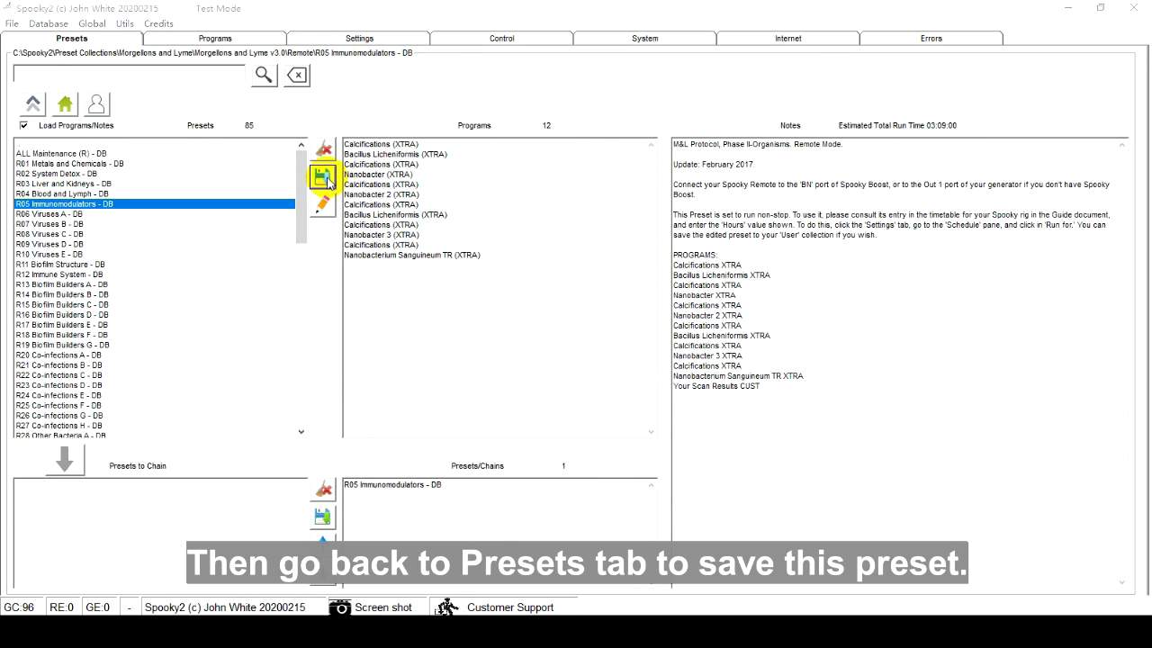
left_click(322, 178)
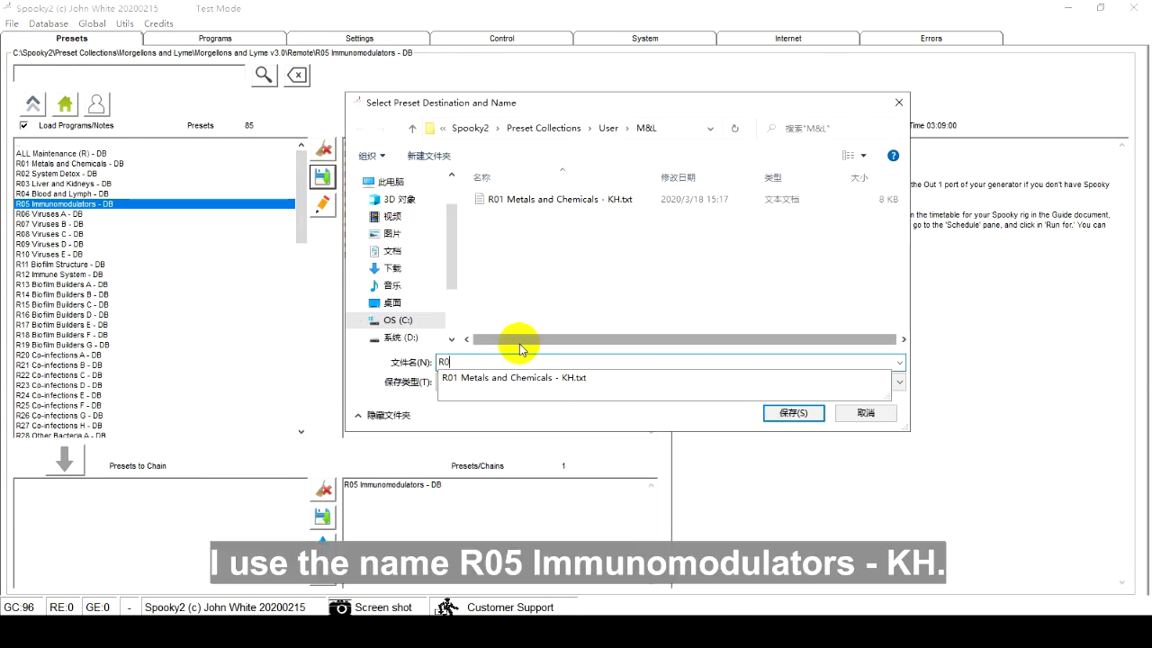
type("R05 Immunomodulators - KH")
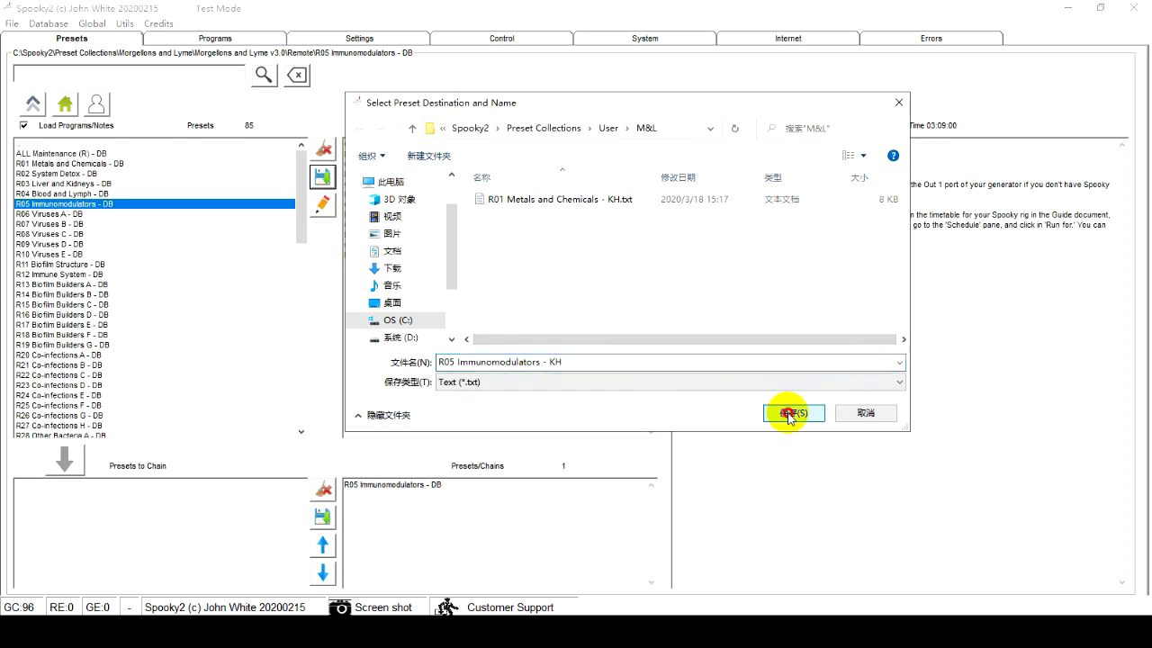
left_click(791, 412)
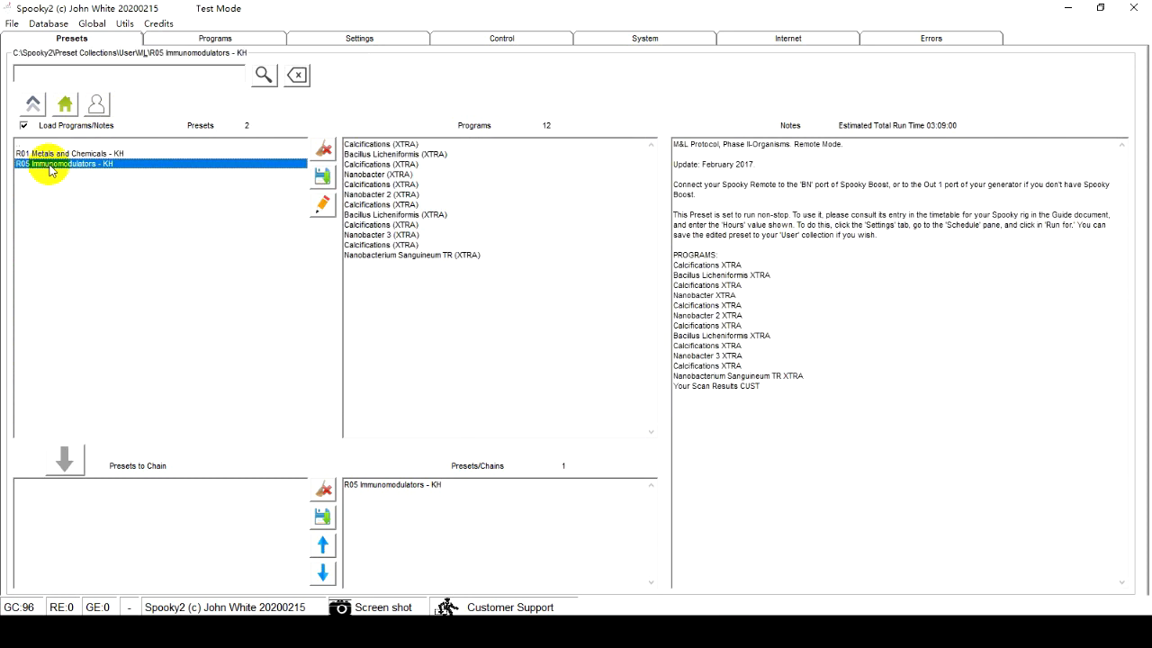
mouse_move(431, 79)
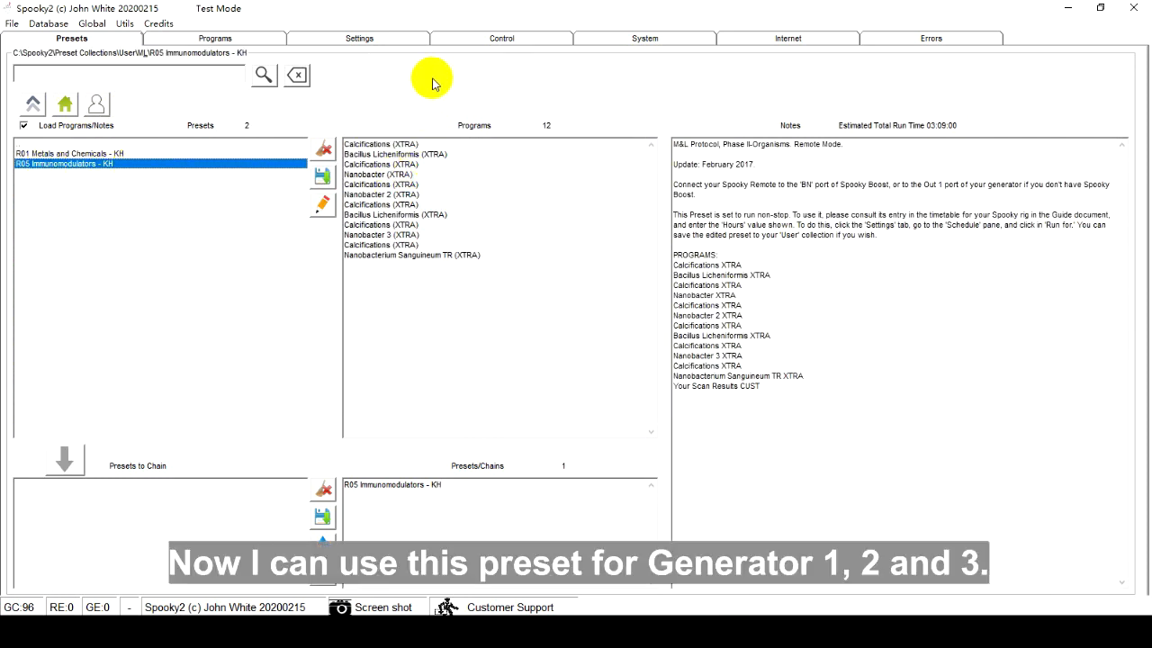
mouse_move(459, 50)
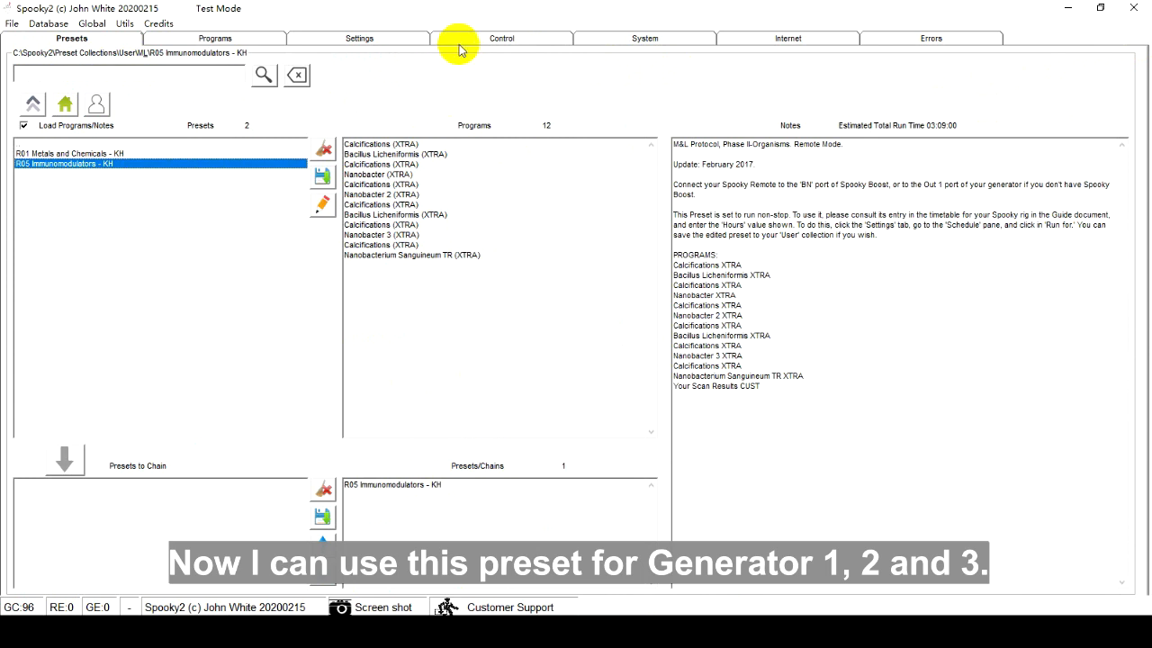
- Load R05 Immunomodulators - KH onto generator 1 and start it
left_click(500, 37)
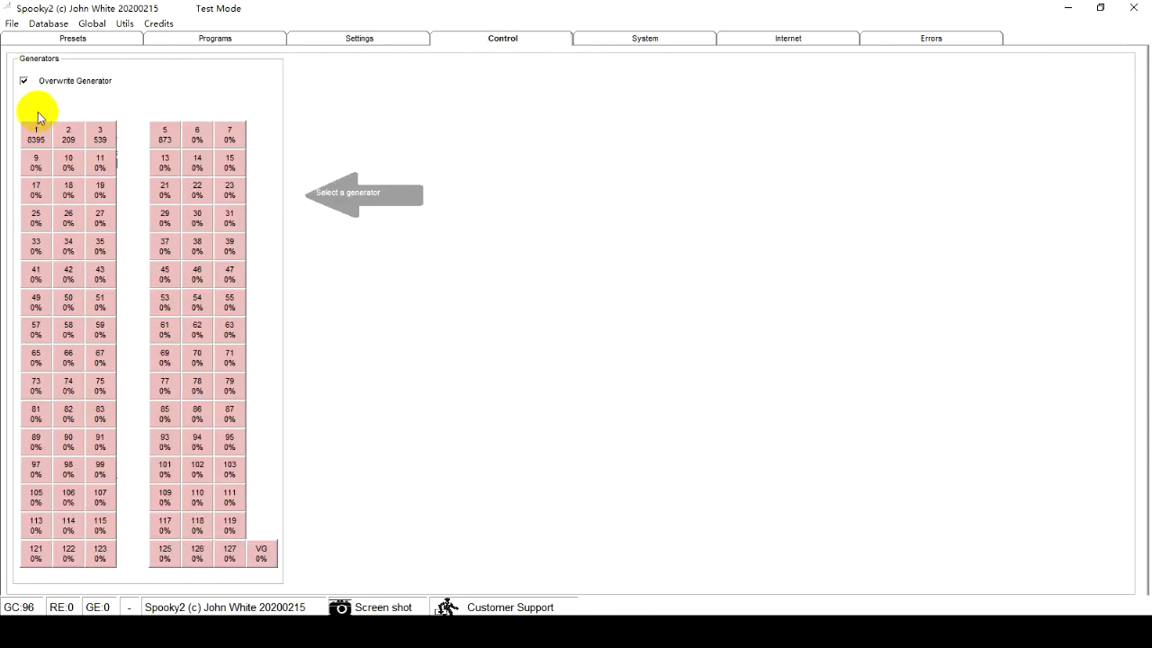
left_click(36, 133)
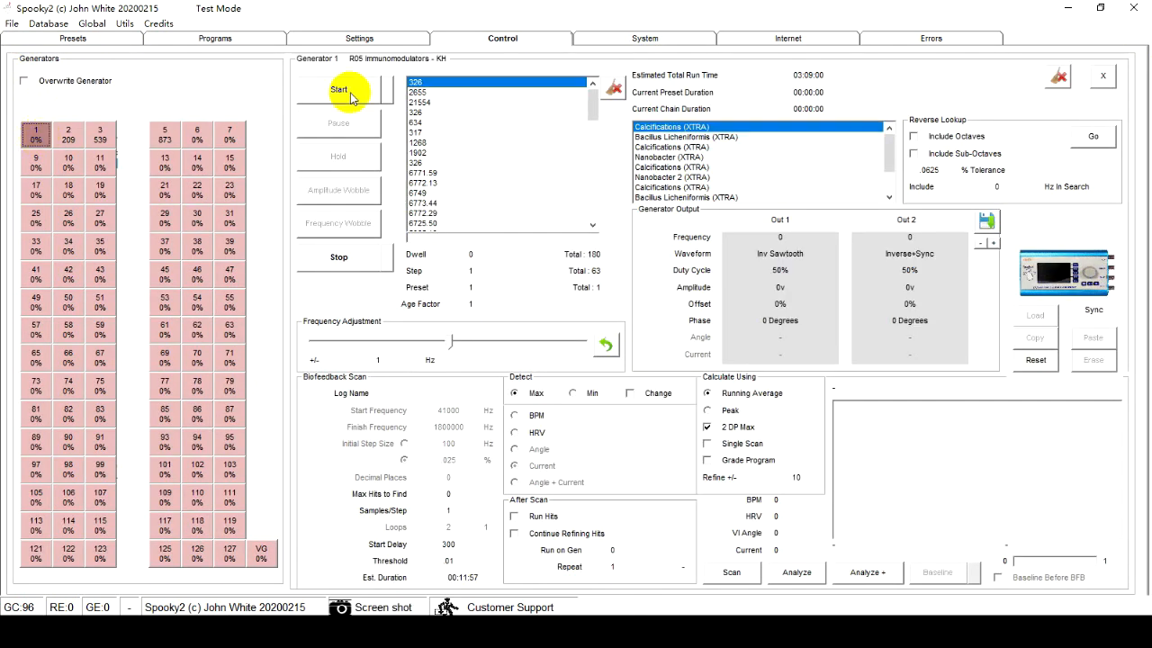
left_click(339, 90)
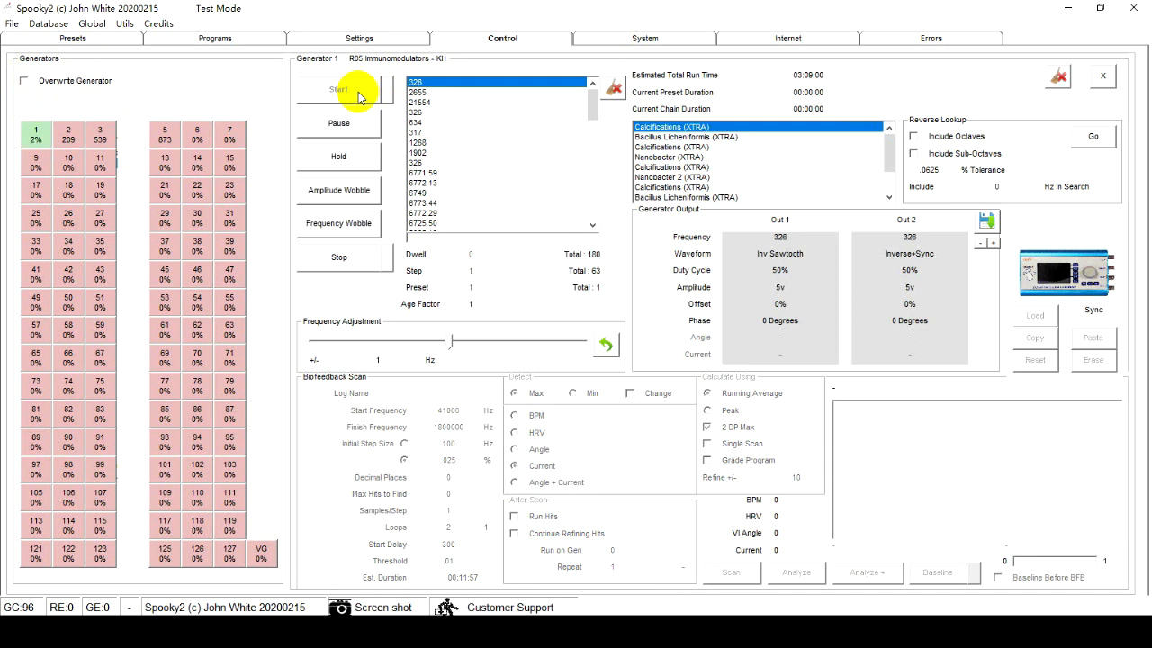
left_click(72, 38)
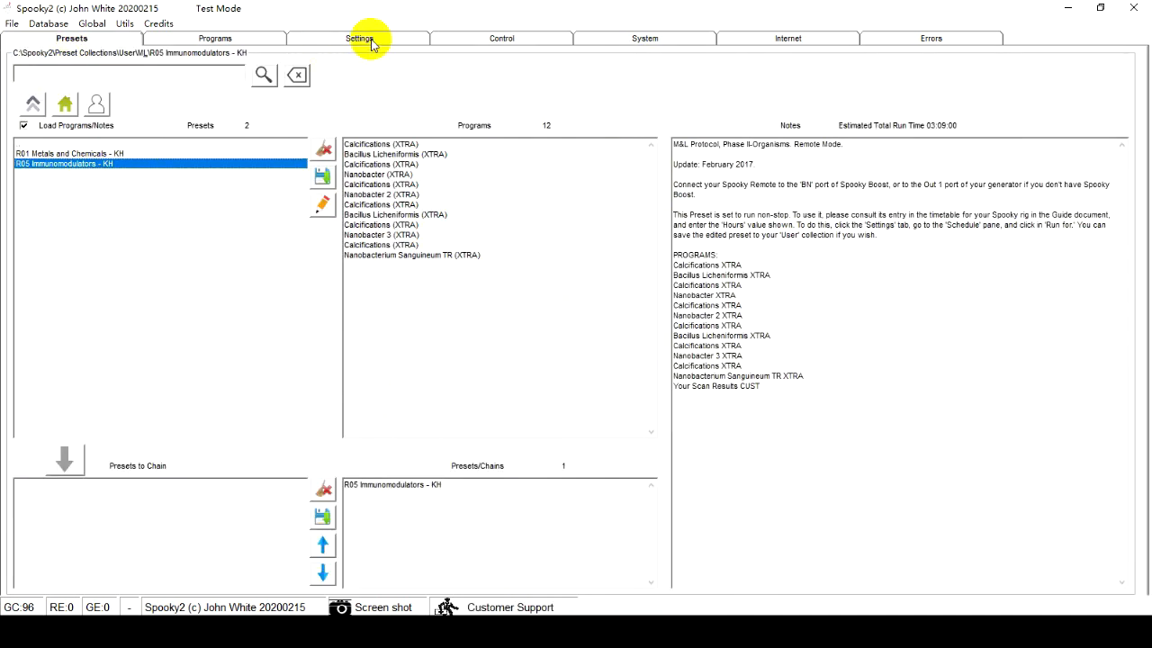
- Set a start delay and start the preset on generator 2
left_click(358, 37)
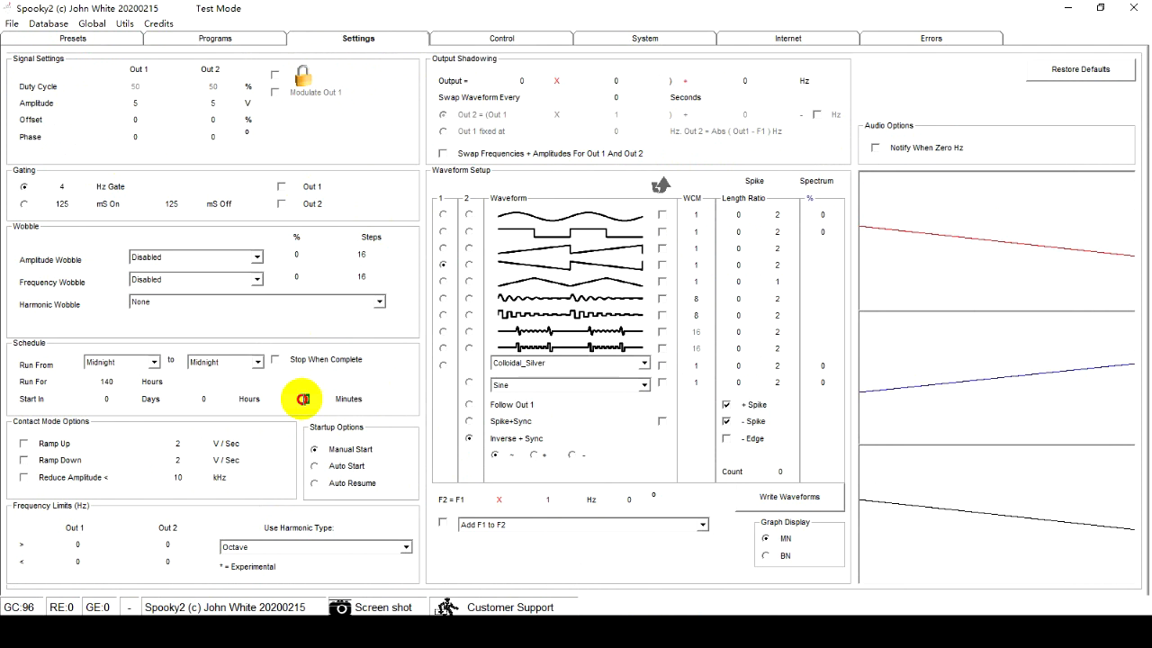
left_click(500, 38)
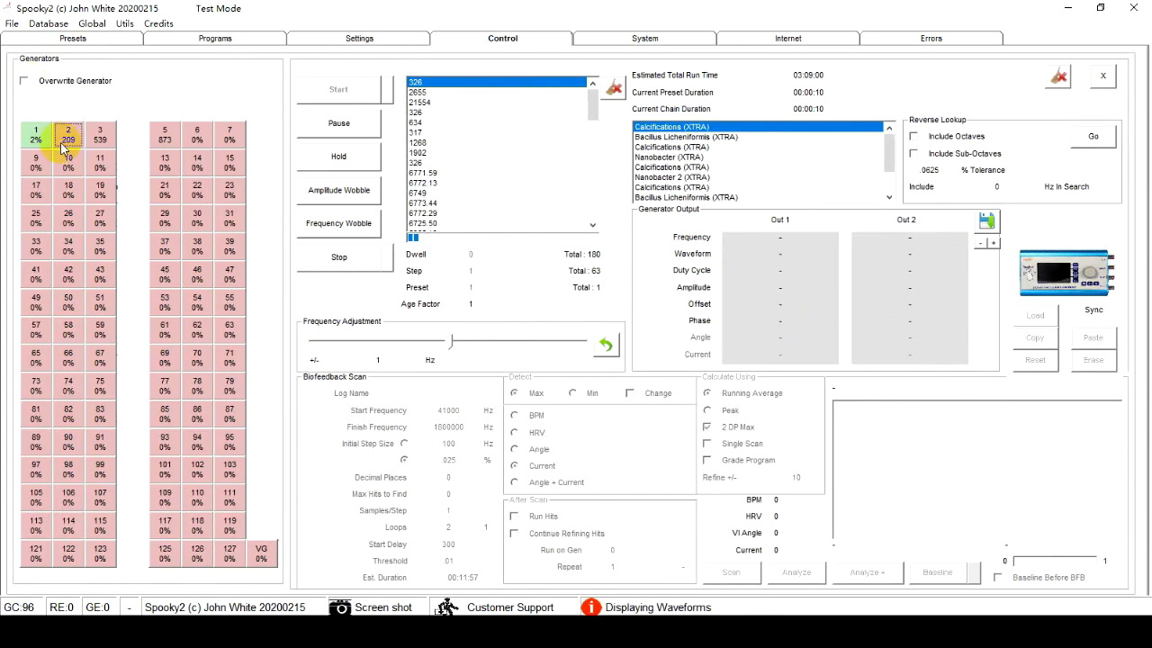
left_click(338, 90)
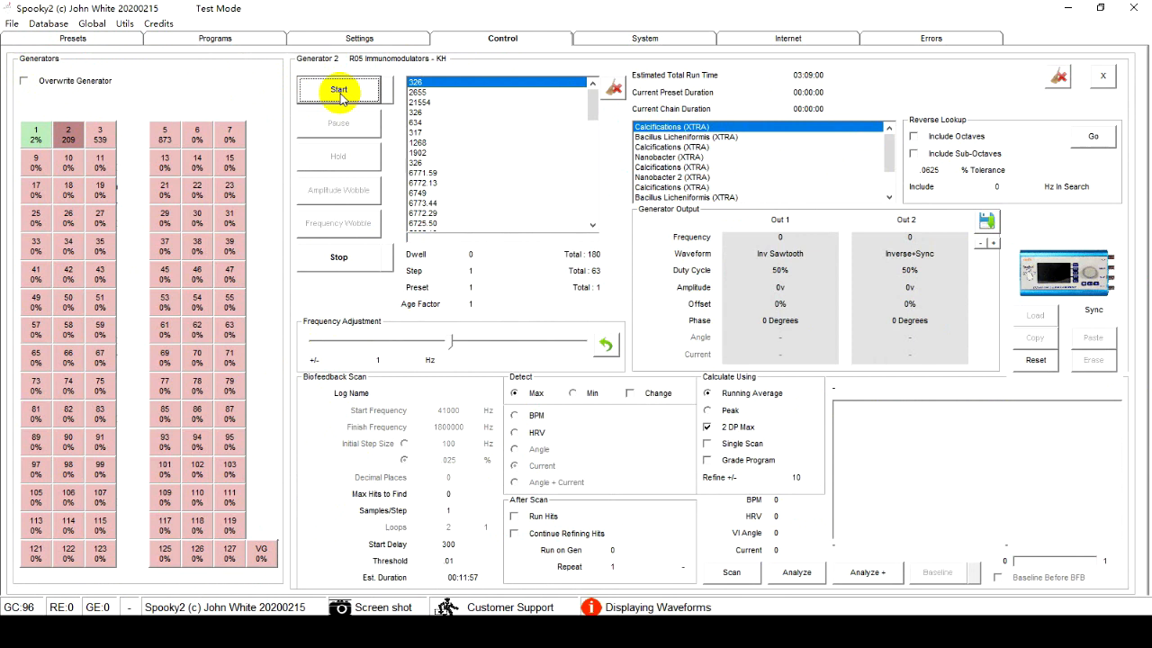
left_click(72, 38)
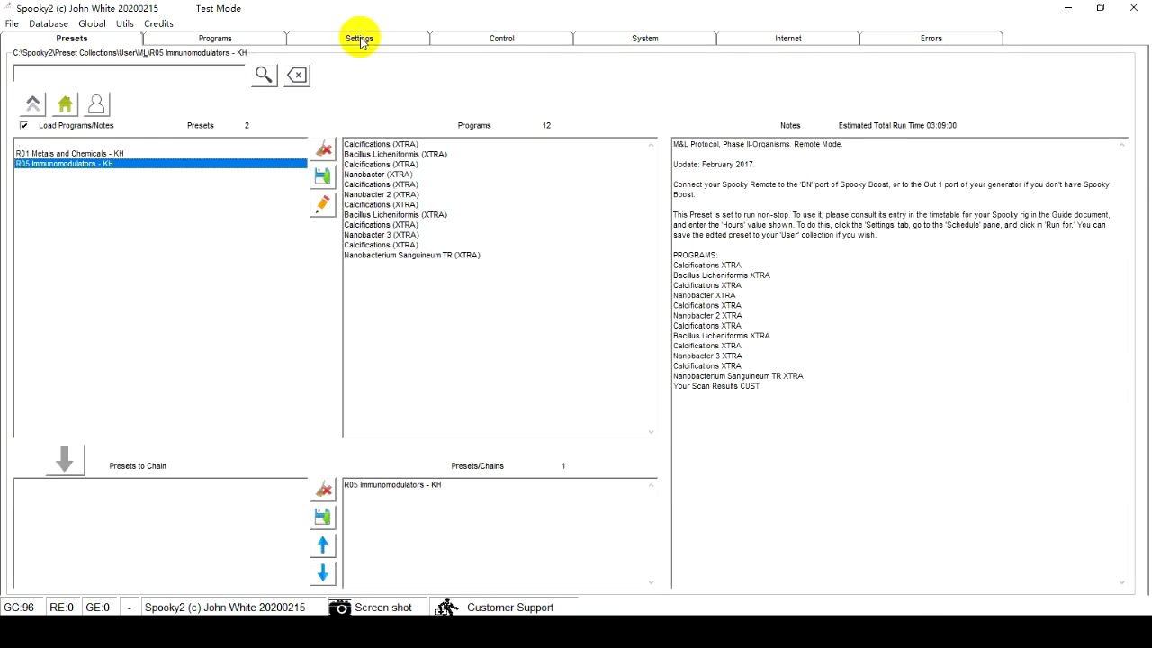
- Set the next start delay and start the preset on generator 3
left_click(358, 37)
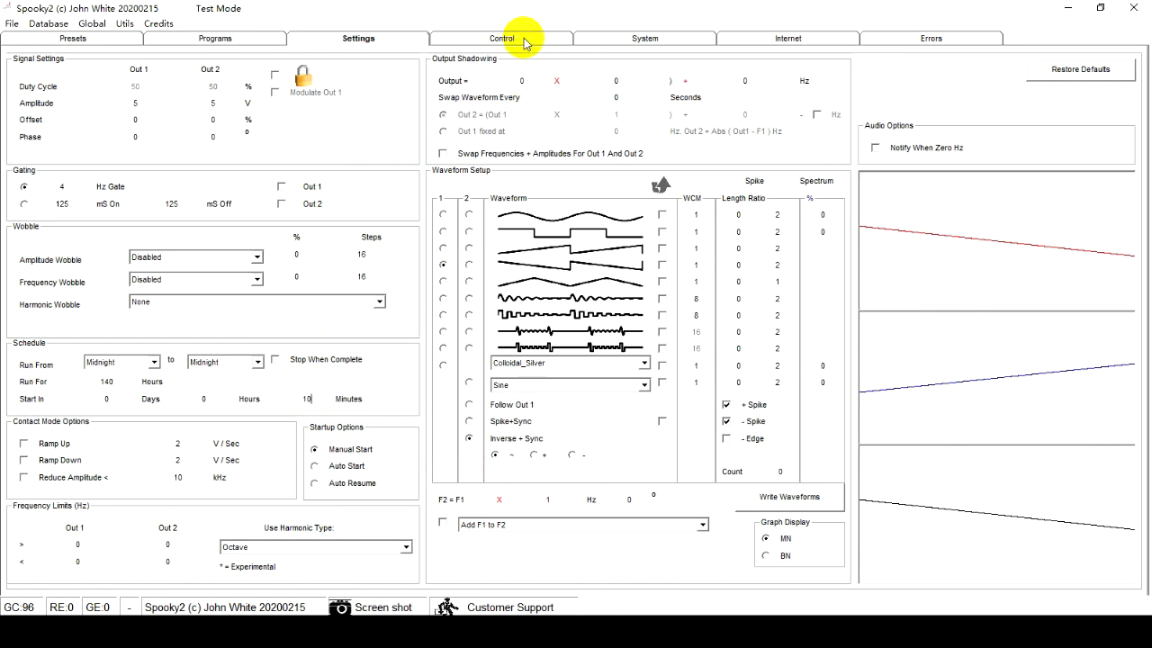
left_click(502, 38)
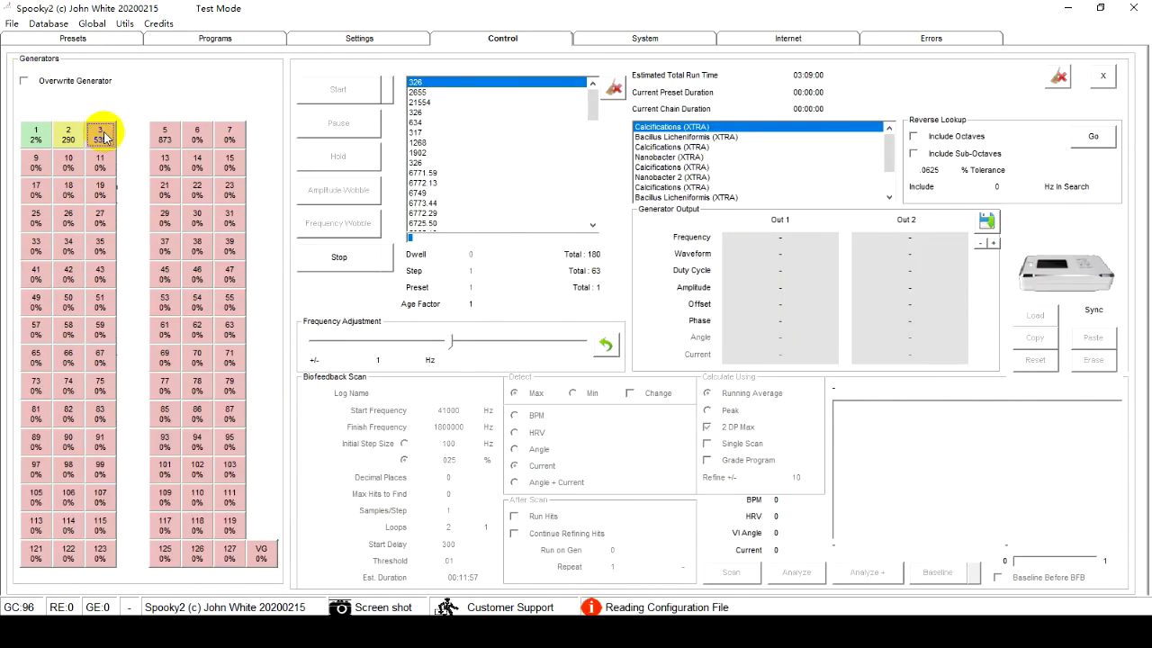
left_click(339, 90)
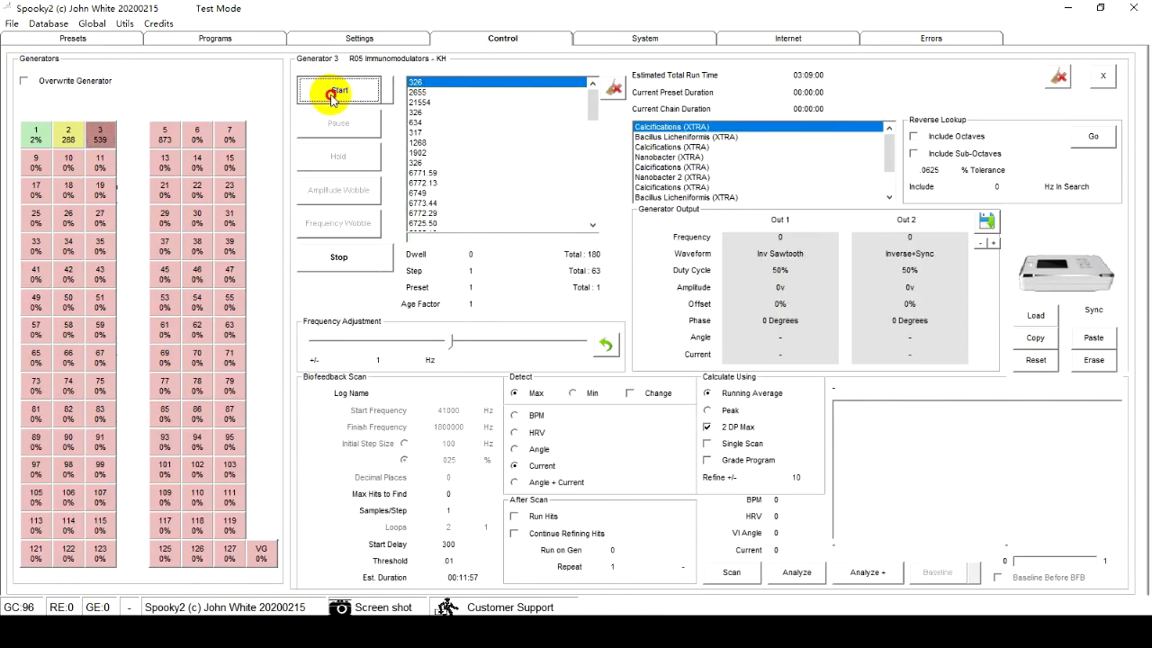
left_click(338, 90)
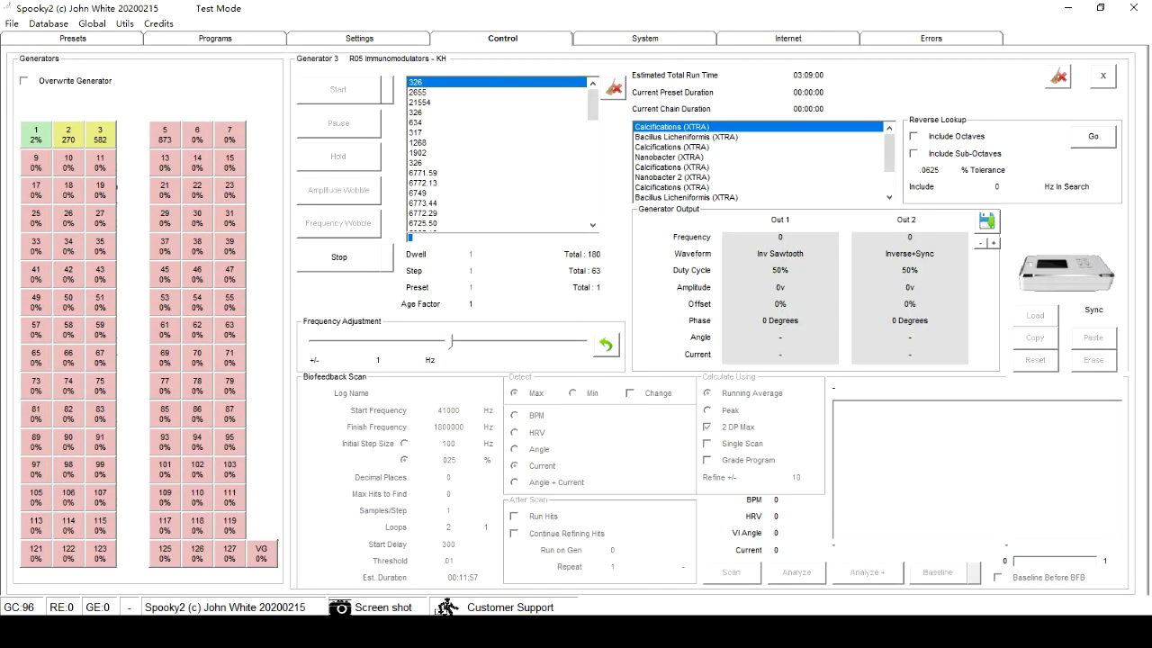
- Load the ALL Maintenance (R) - DB preset from Morgellons and Lyme v3.0 Remote
left_click(72, 38)
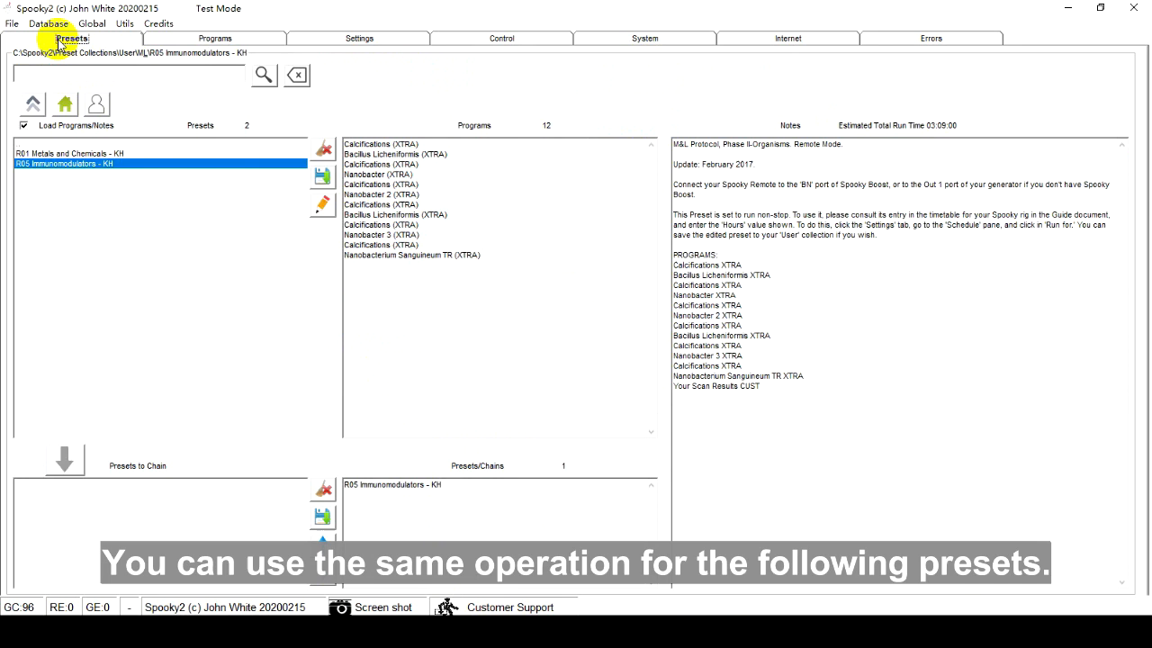
left_click(63, 103)
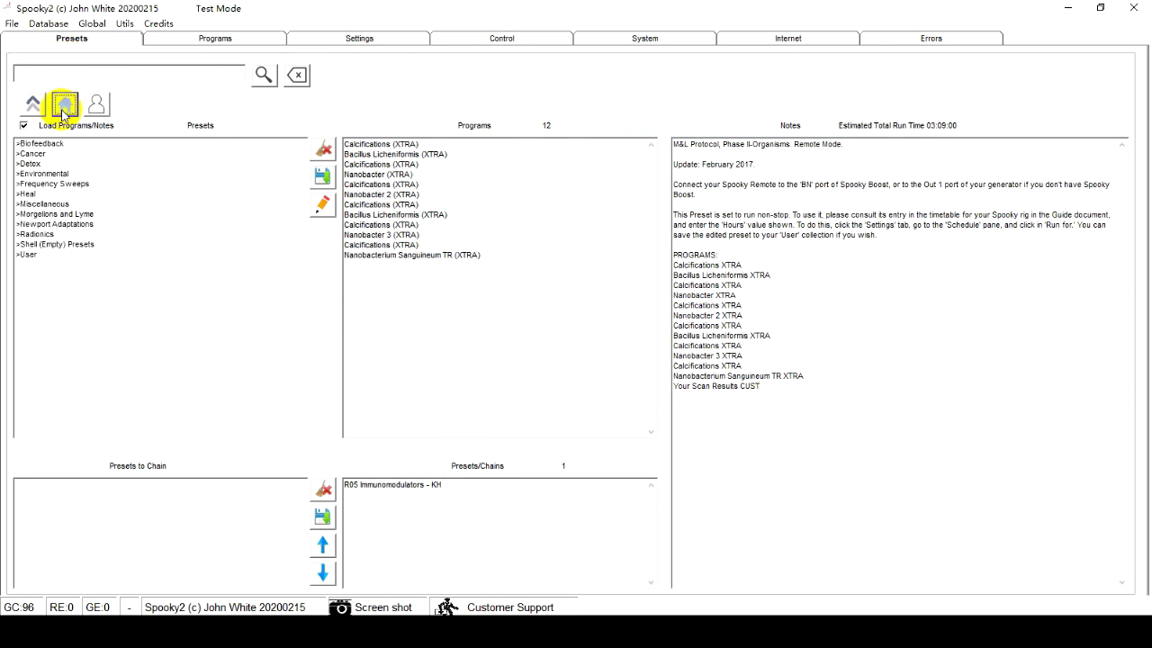
double_click(56, 212)
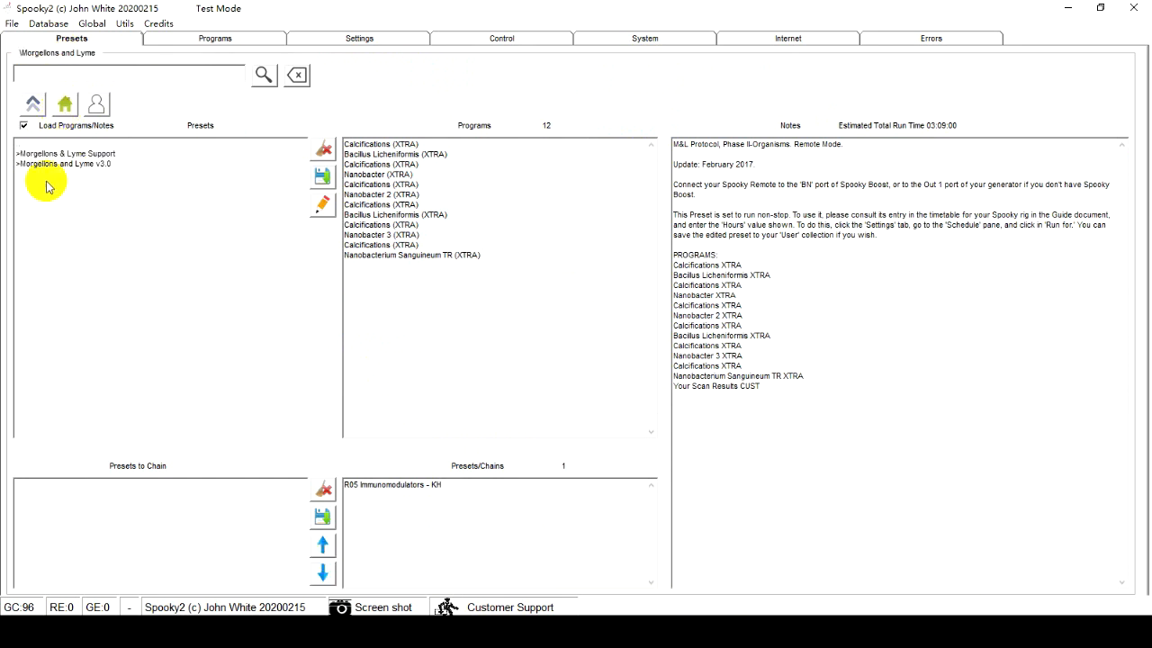
double_click(65, 162)
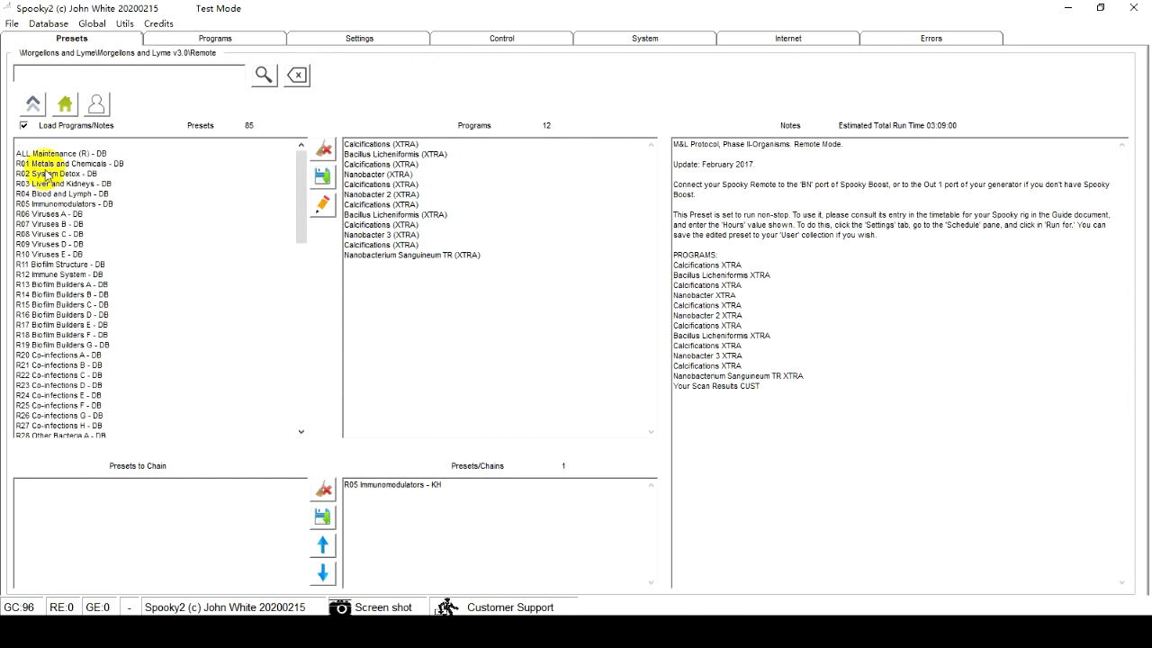
left_click(57, 153)
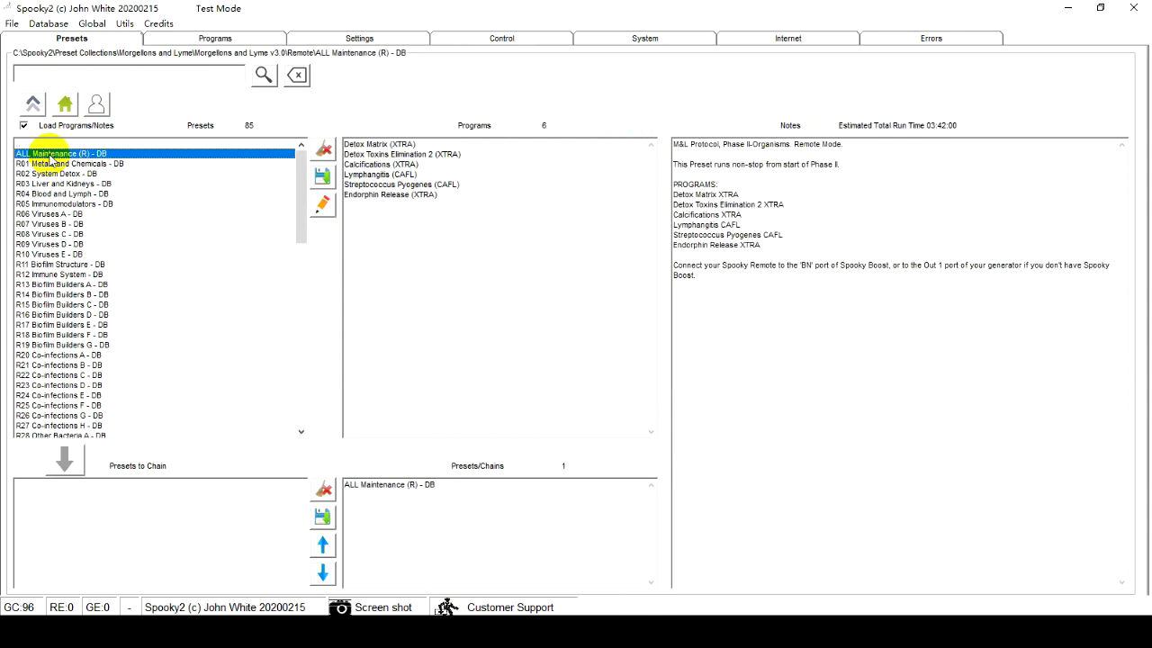
mouse_move(477, 38)
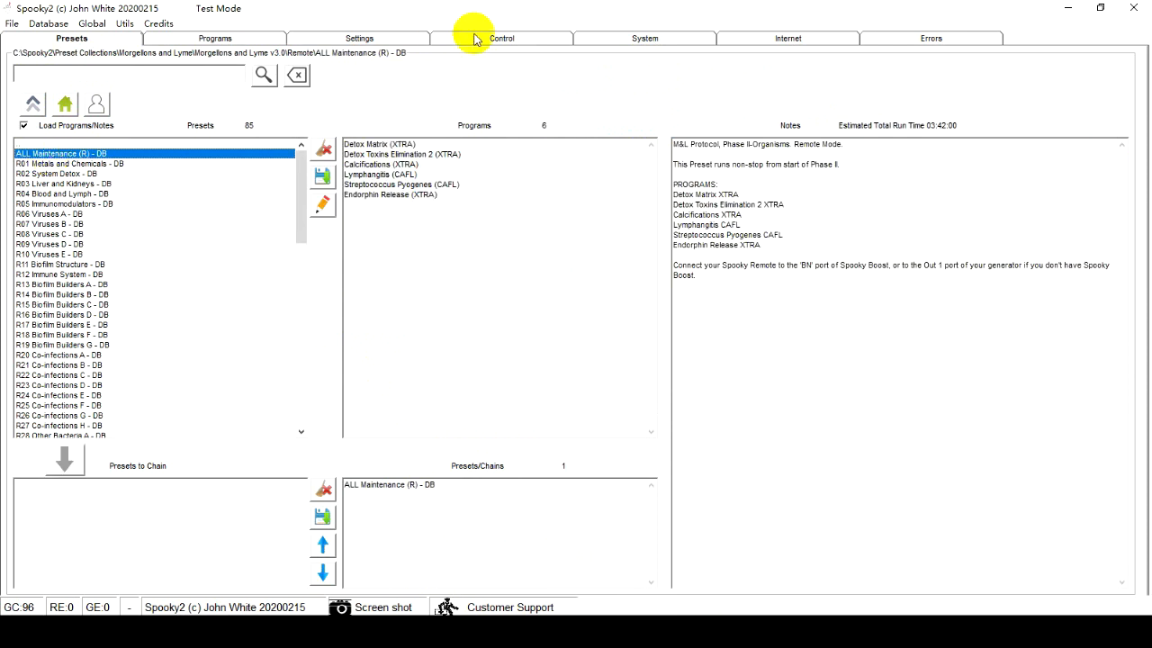
- Start the loaded ALL Maintenance preset on the selected generator from the Control panel
left_click(500, 38)
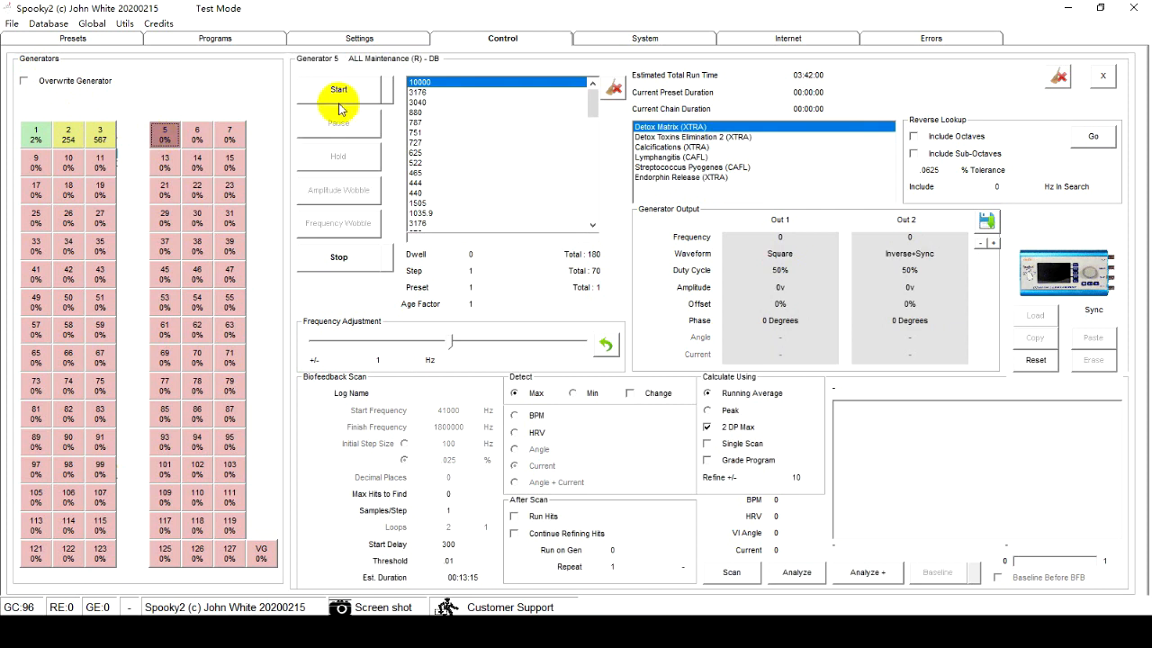
left_click(338, 90)
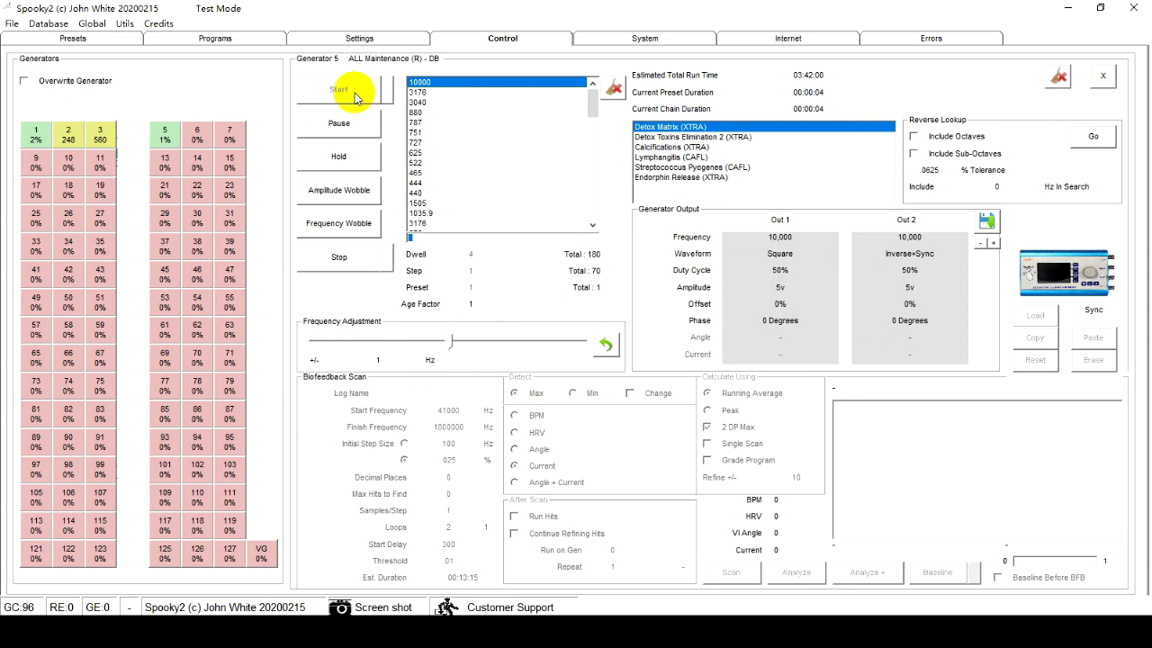
left_click(338, 90)
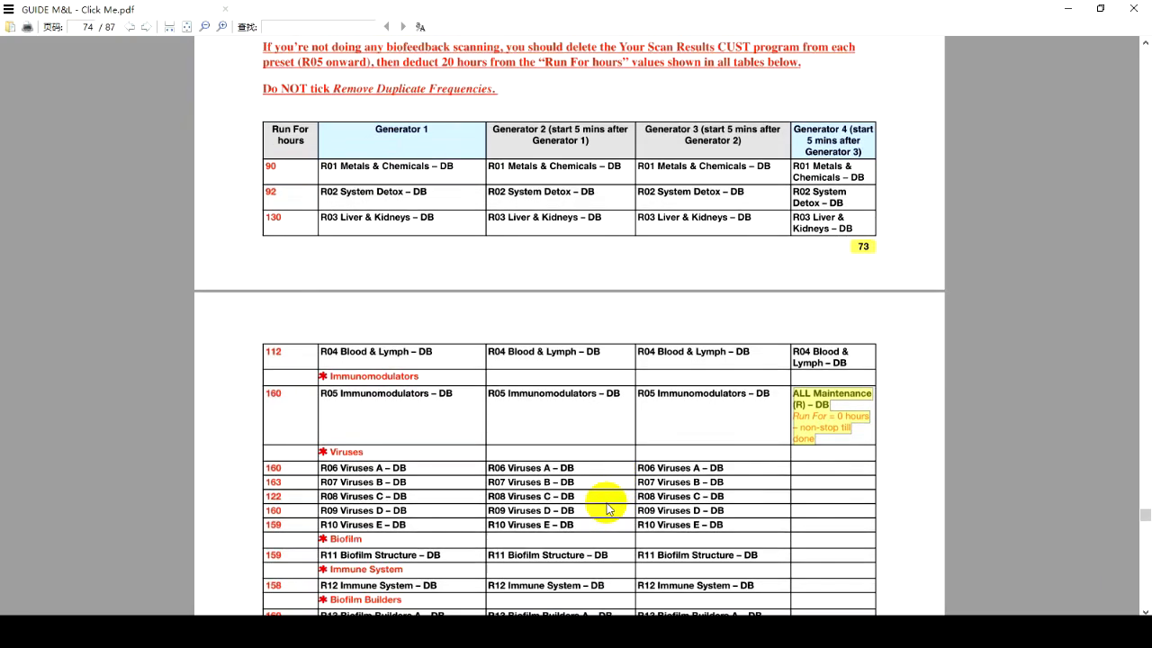
- Scroll the guide PDF down to the Method B heading on page 77
scroll("down", 3)
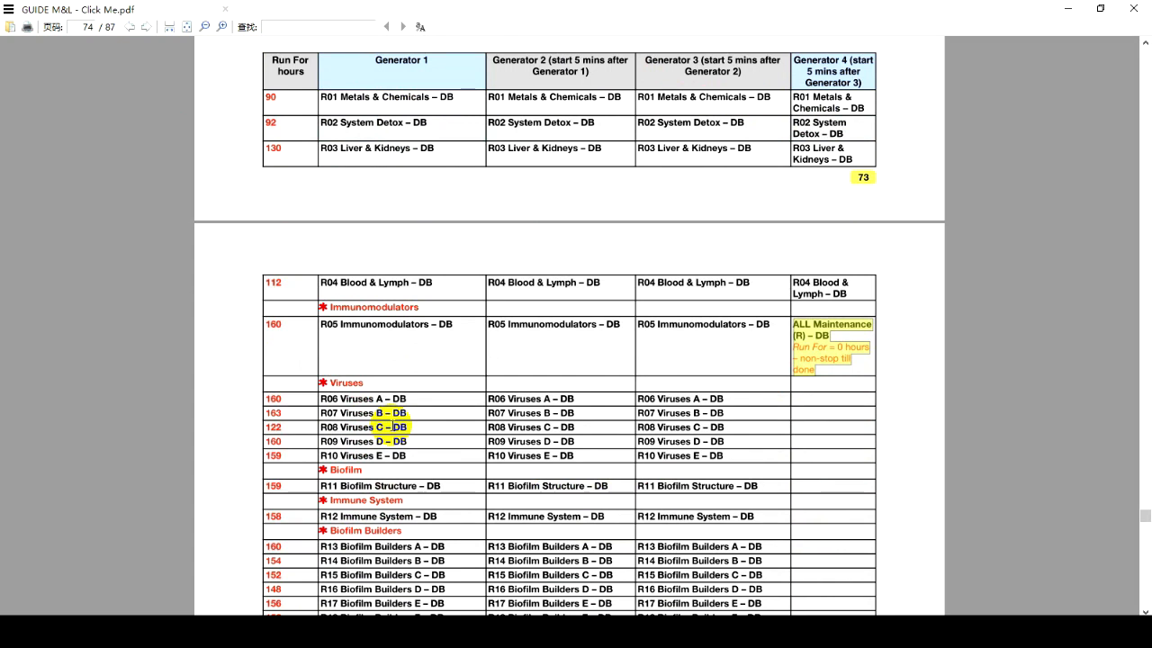
scroll("down", 3)
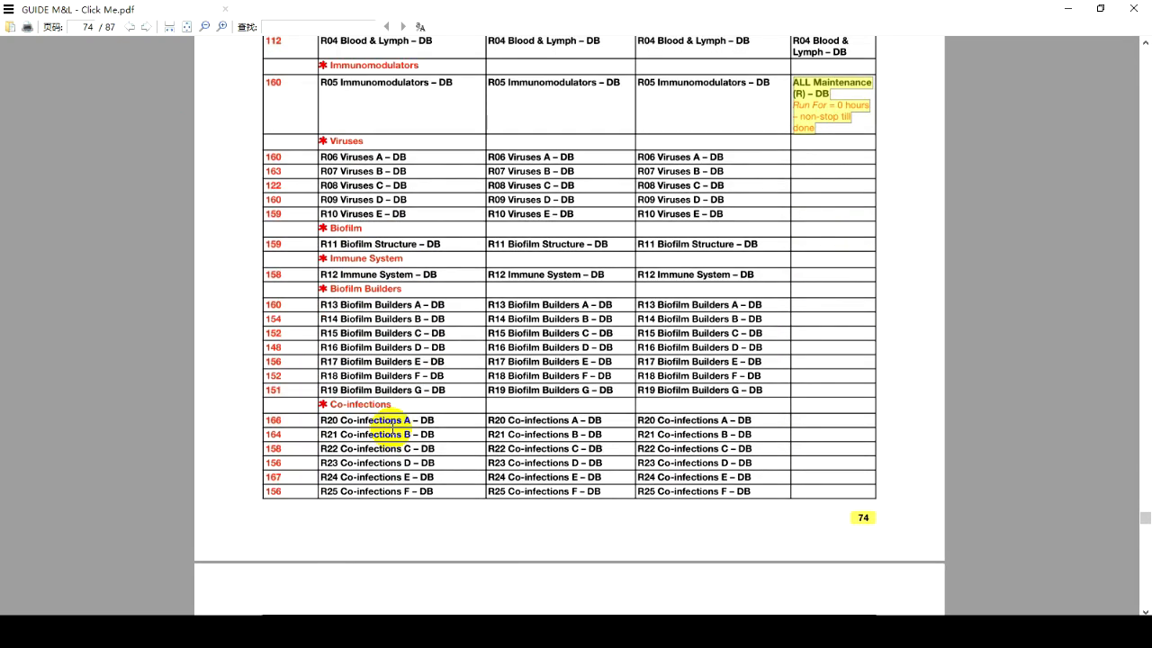
scroll("down", 3)
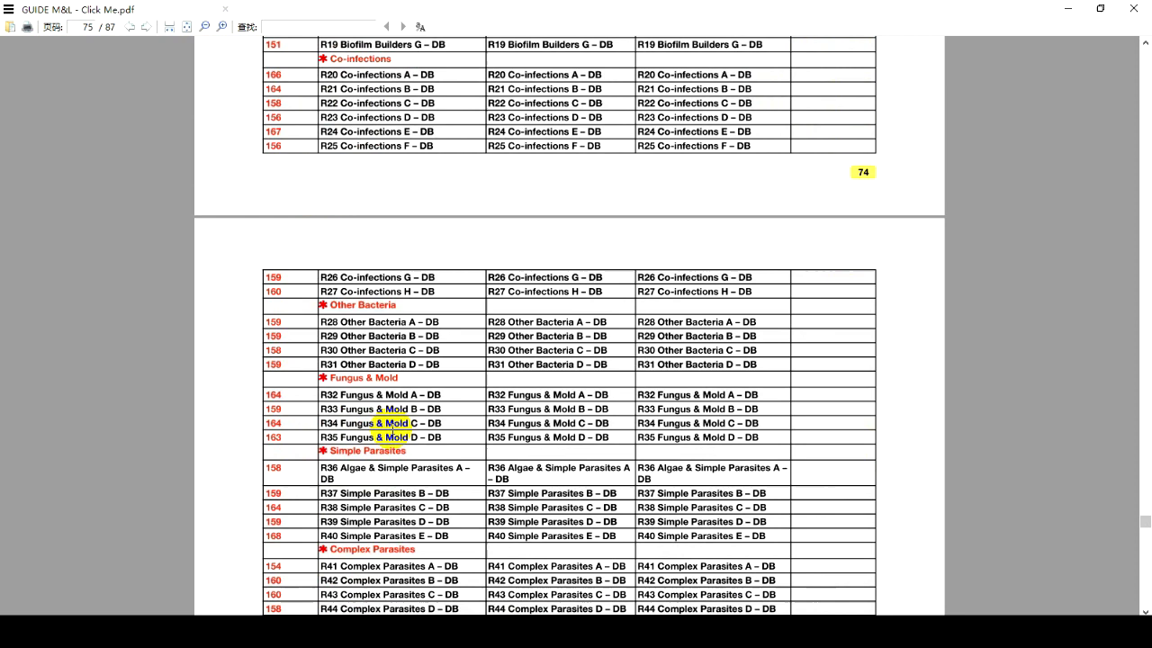
scroll("down", 3)
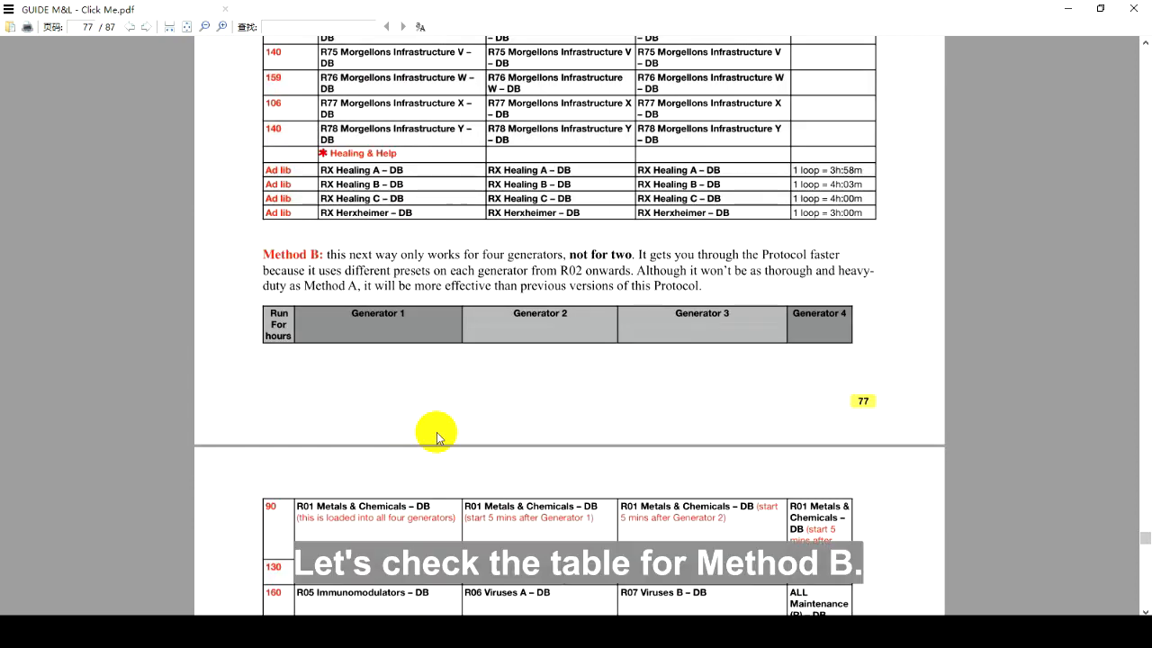
- Scroll to reveal the Method B table rows through R05 Immunomodulators
scroll("down", 3)
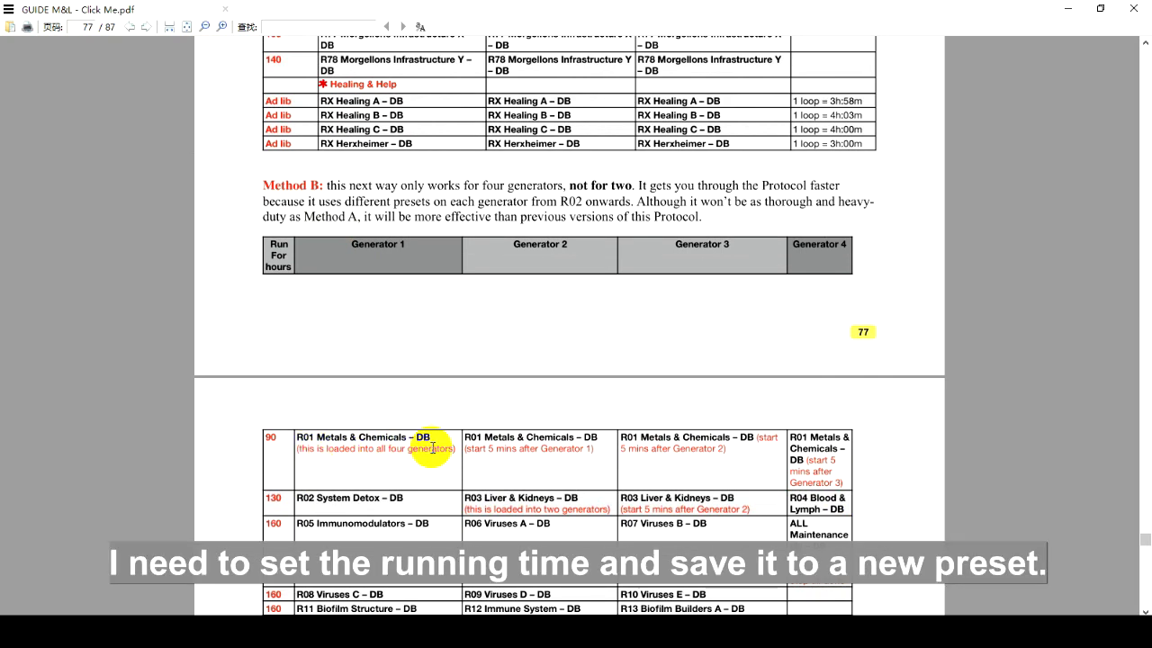
mouse_move(518, 454)
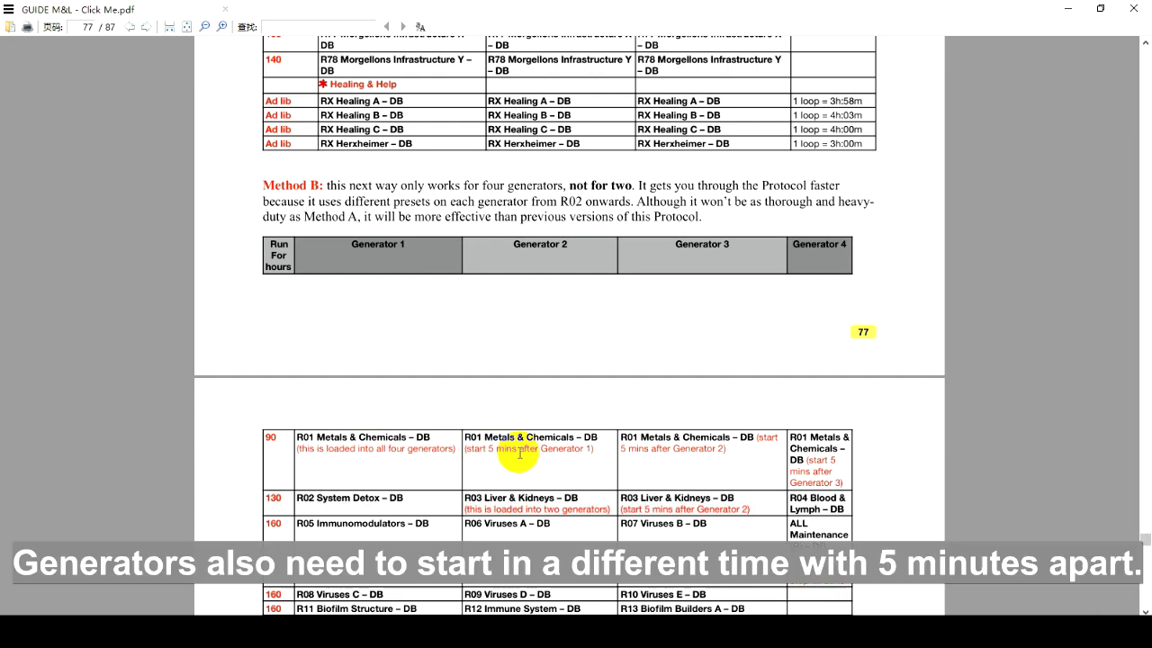
mouse_move(684, 442)
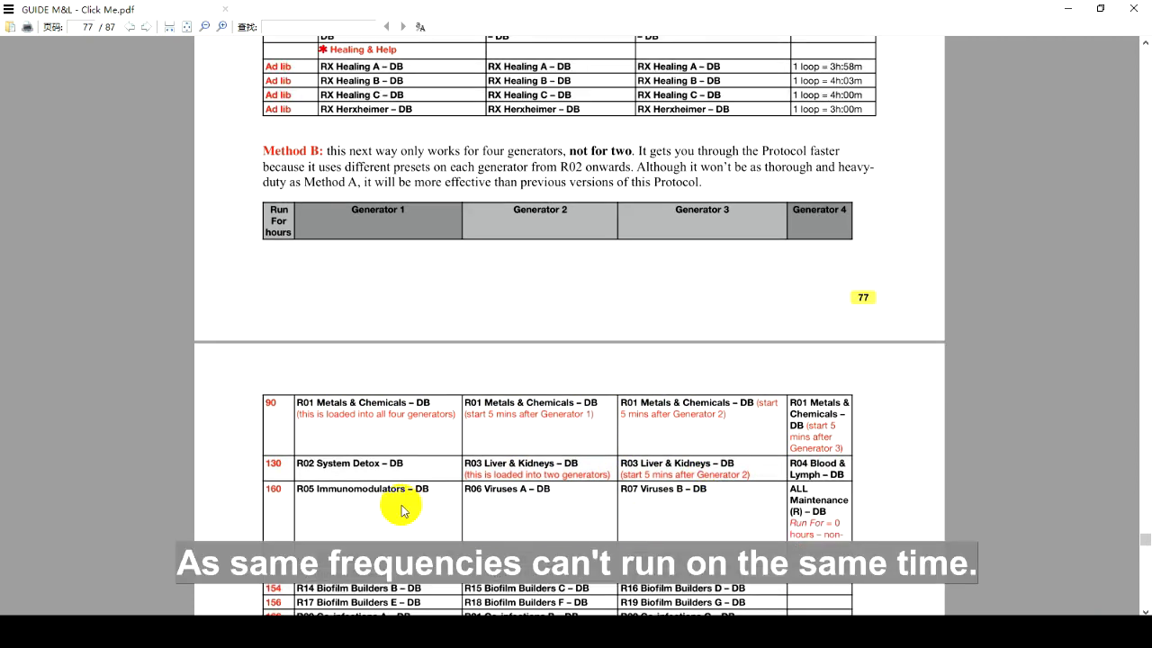
scroll("down", 3)
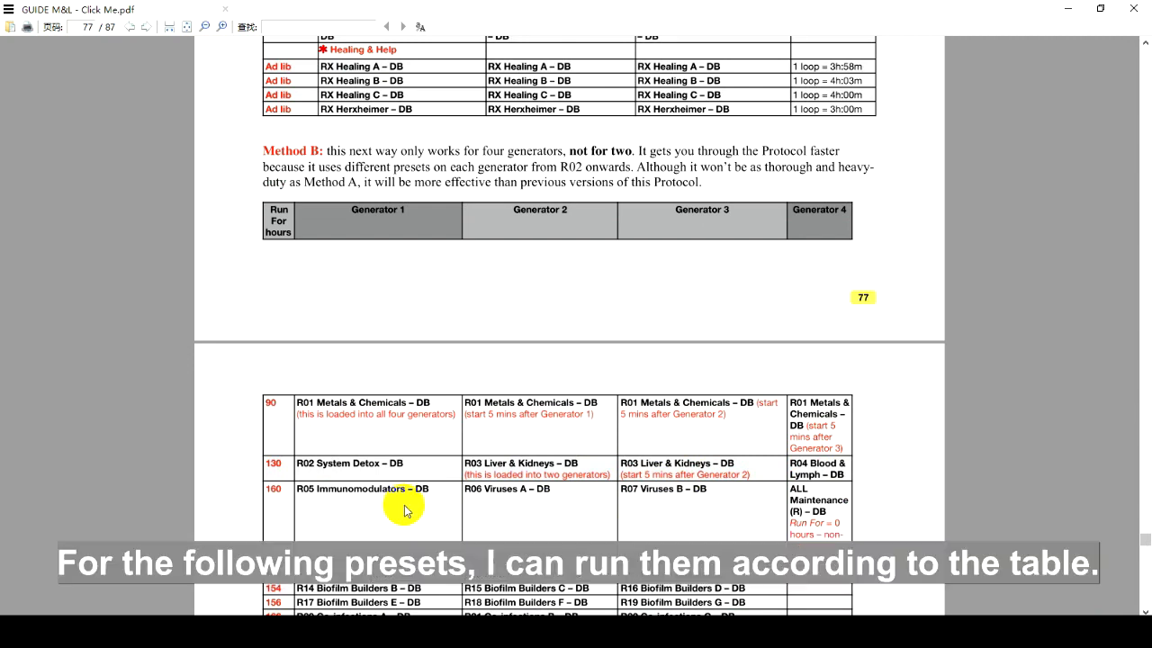
mouse_move(540, 511)
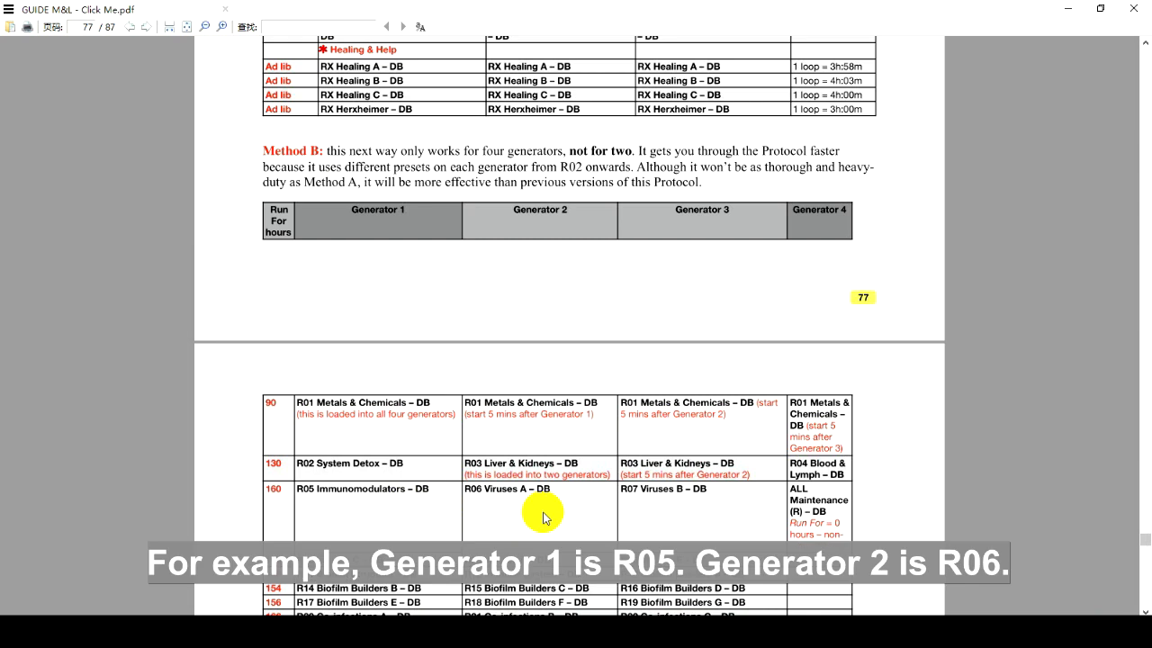
mouse_move(675, 522)
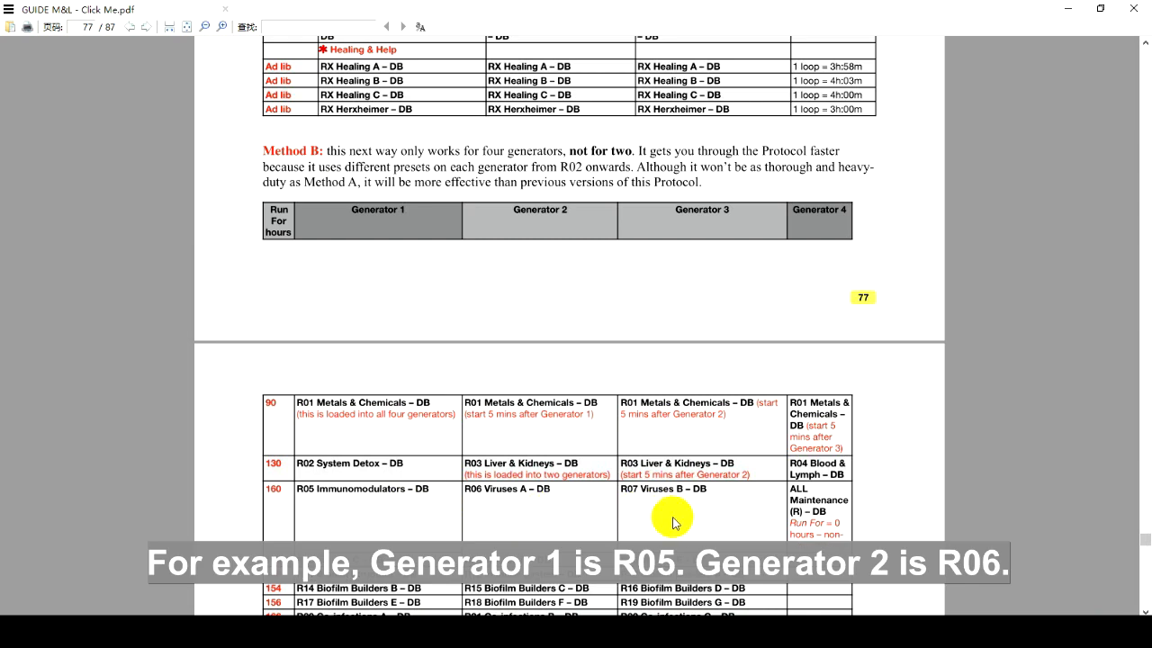